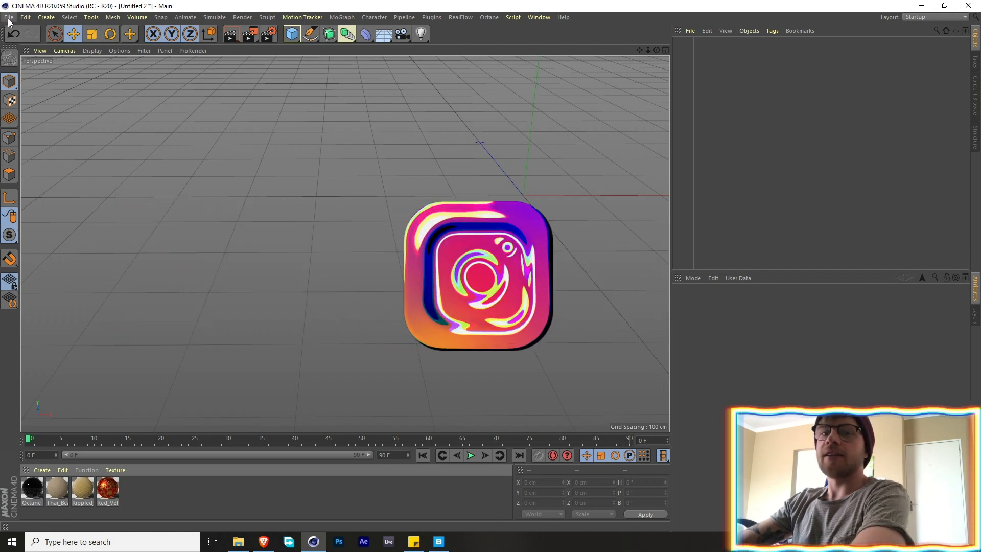
Merge the Alembic cloaked-figure file into the scene, then browse the human presets.
left_click(9, 17)
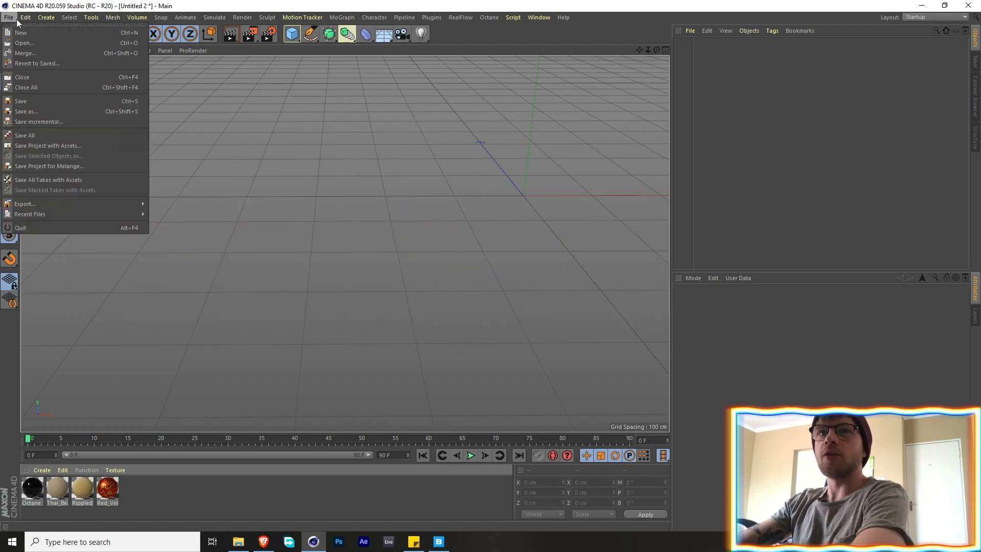
mouse_move(25, 53)
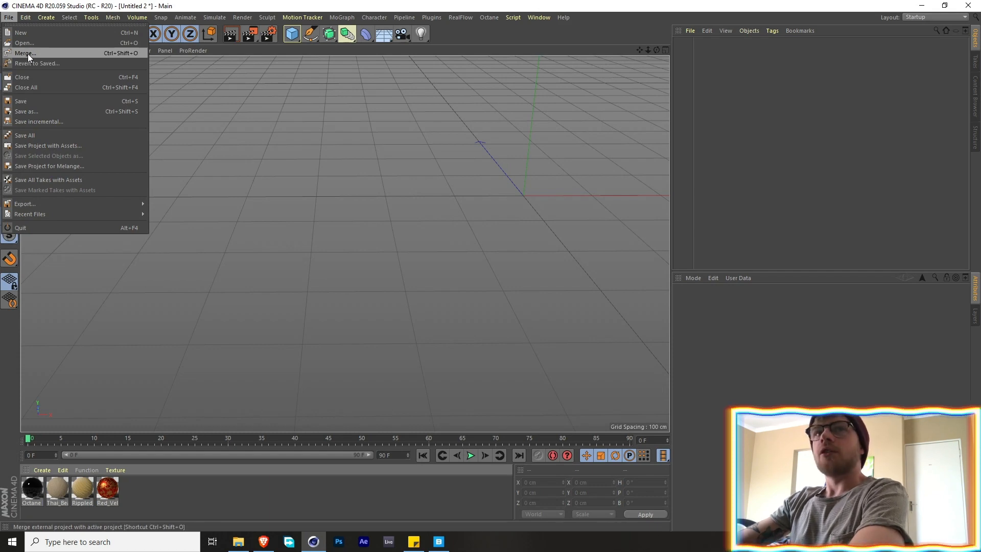
left_click(25, 52)
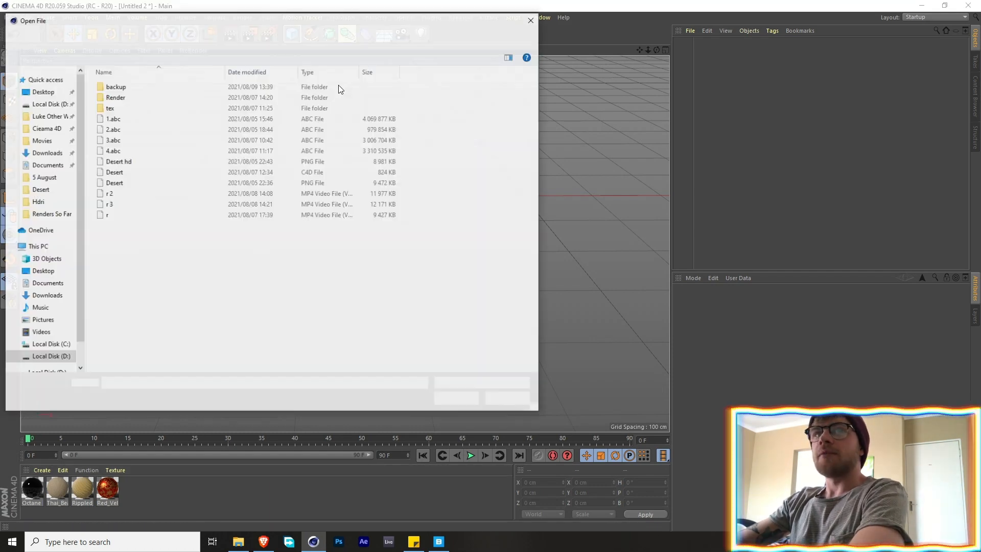
double_click(113, 119)
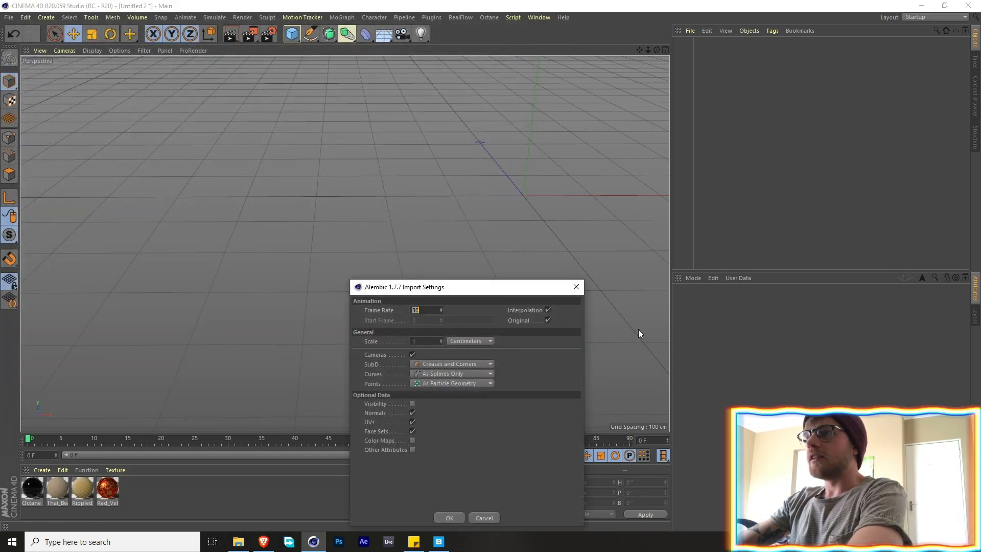
left_click(449, 517)
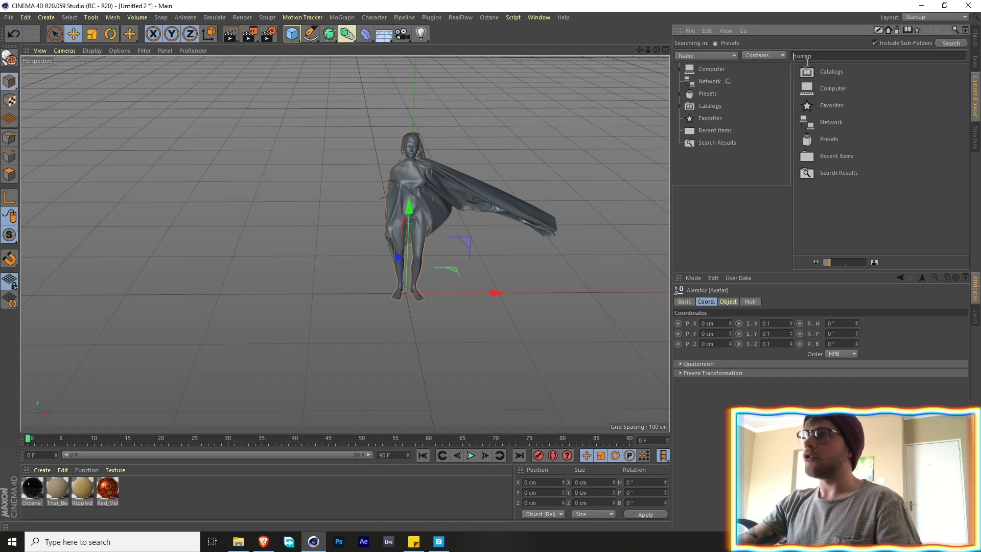
left_click(951, 43)
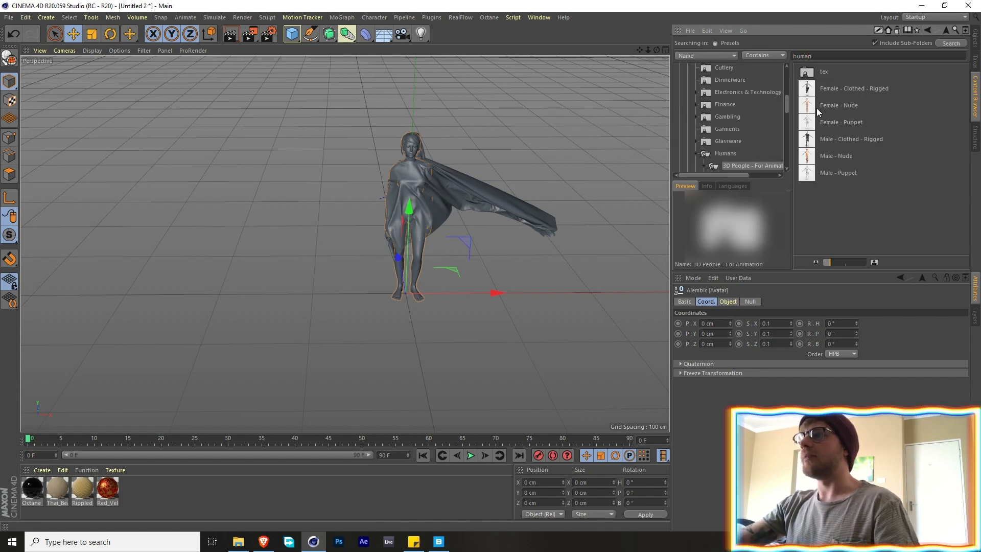
left_click(854, 88)
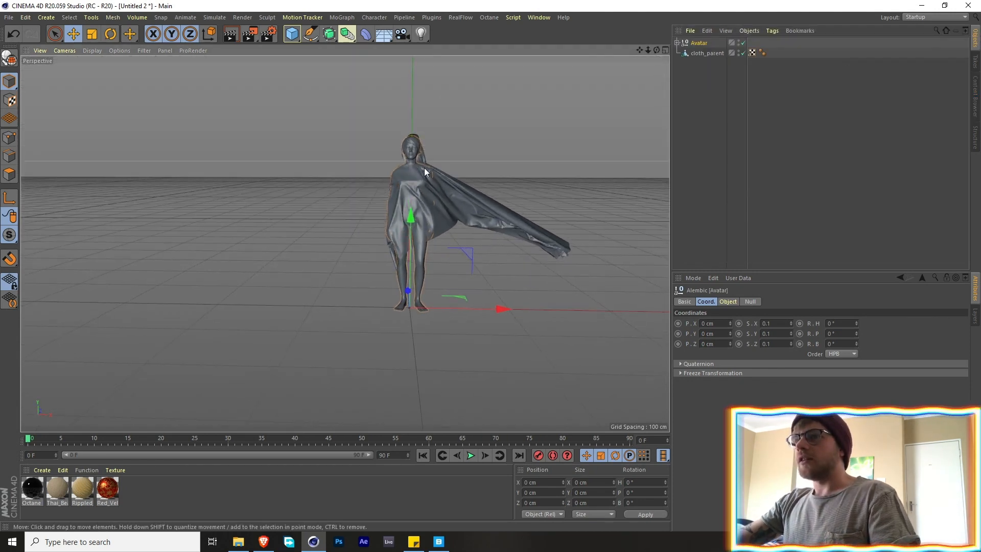
Play the cape animation, select cloth_parent, and rewind to the first frame.
left_click(470, 455)
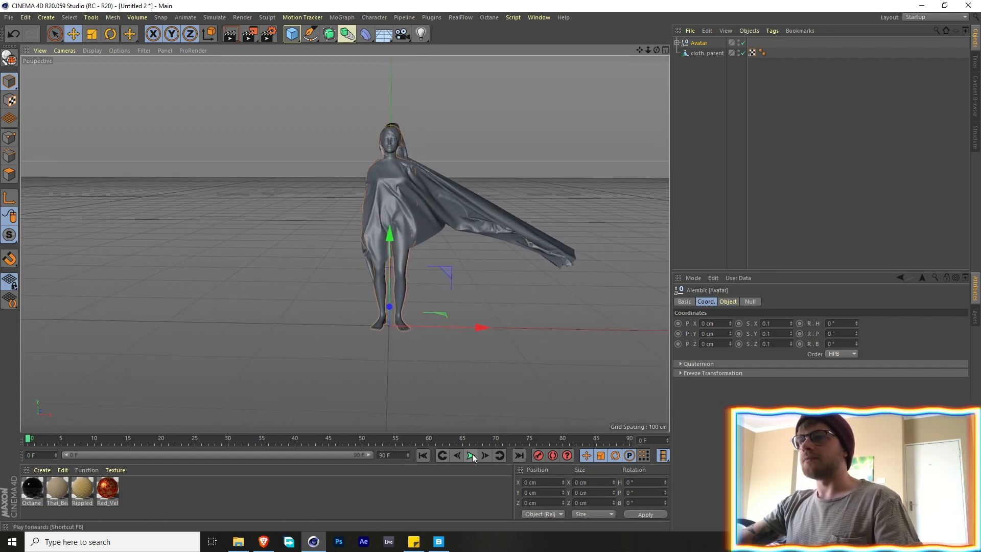
left_click(471, 455)
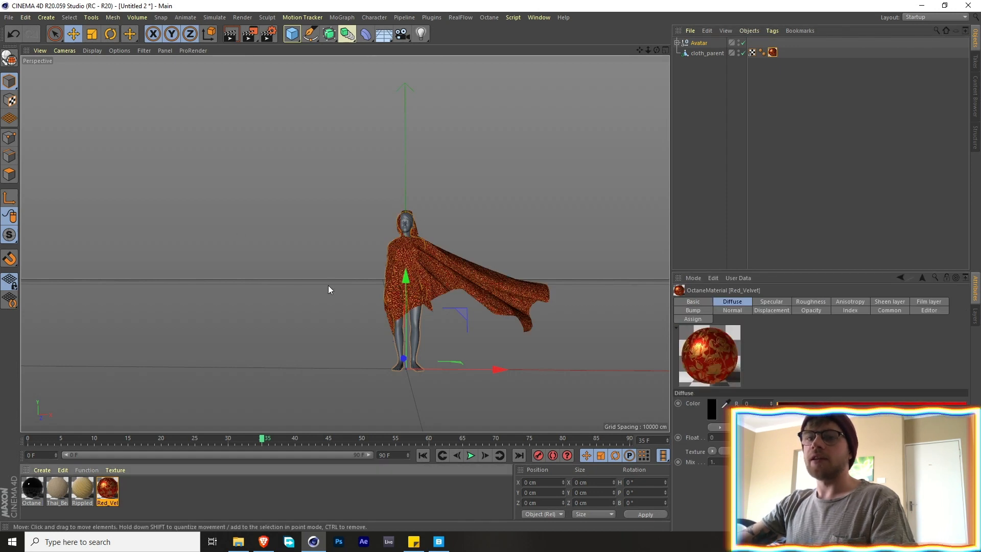
mouse_move(582, 165)
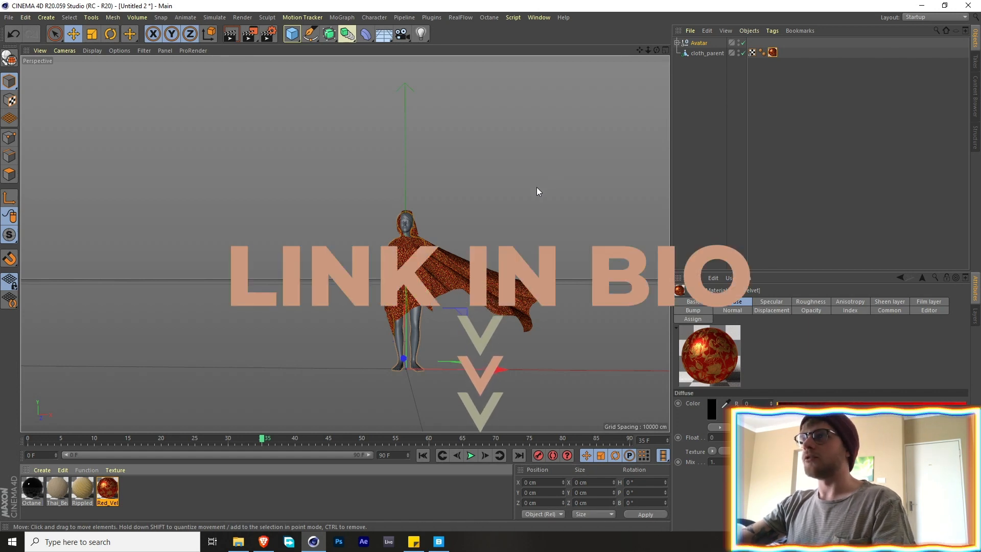
left_click(708, 52)
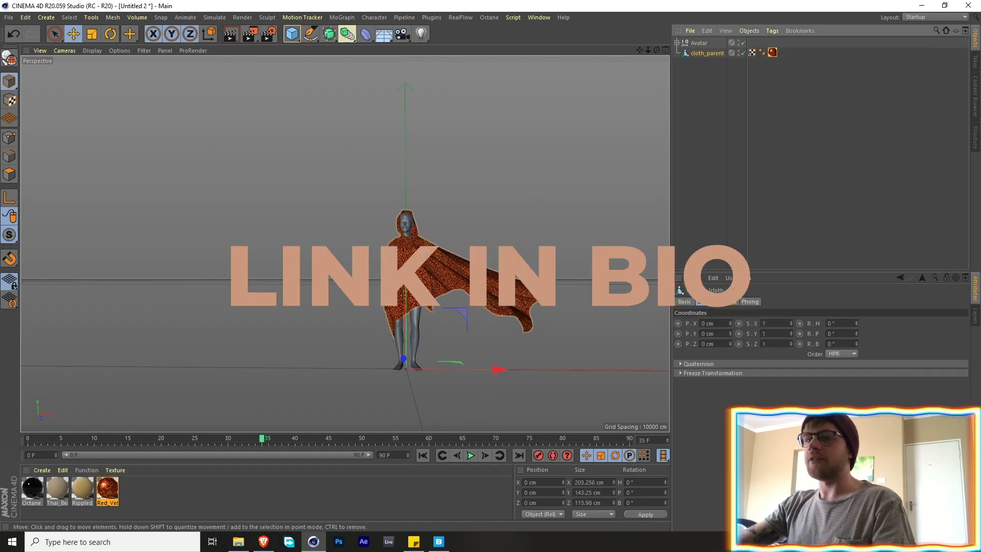
left_click(423, 455)
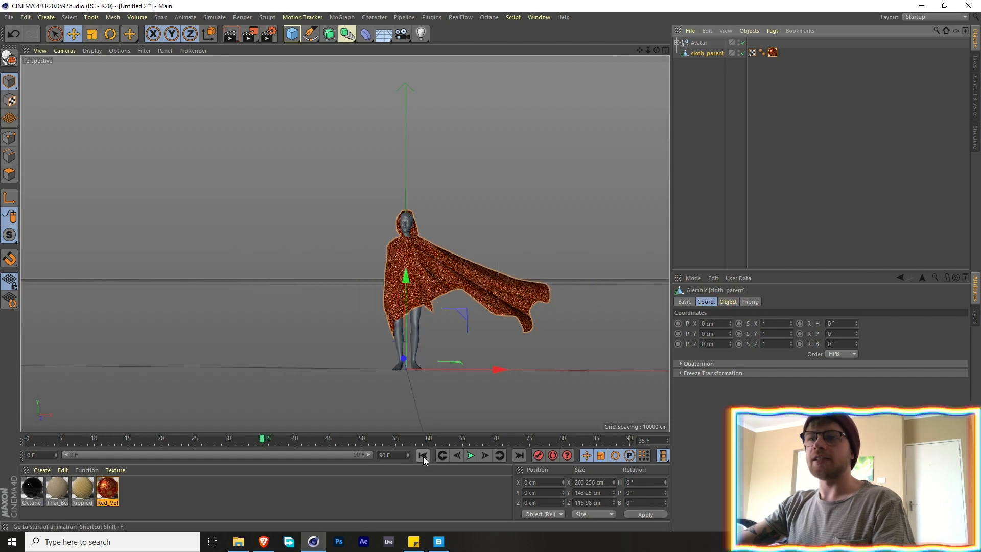
left_click(423, 455)
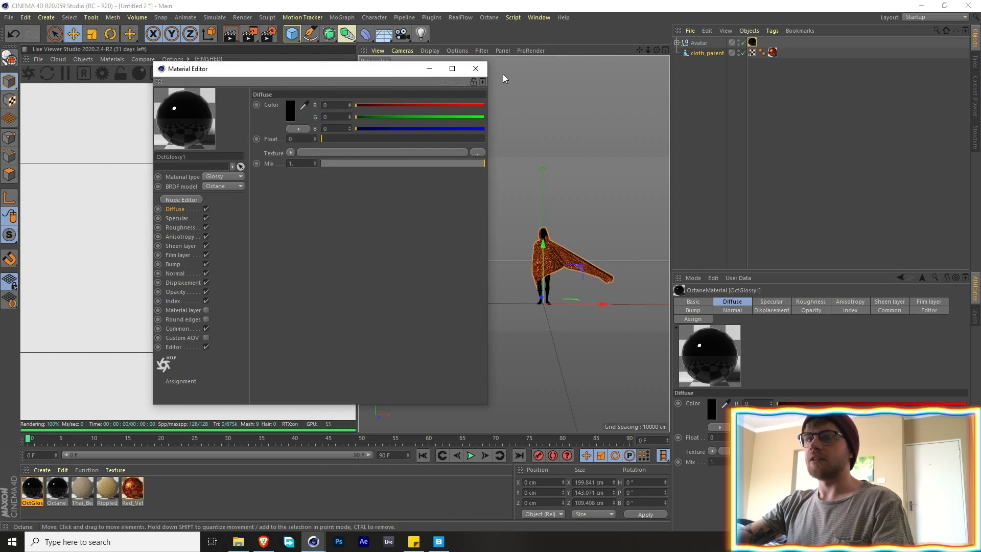
Finish the black glossy Octane material for the avatar body.
left_click(475, 68)
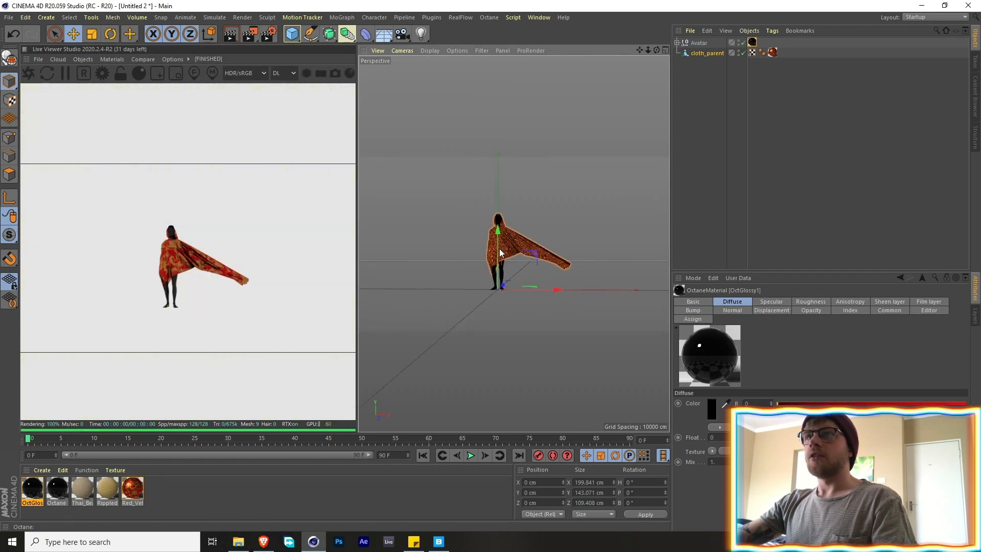
left_click(292, 33)
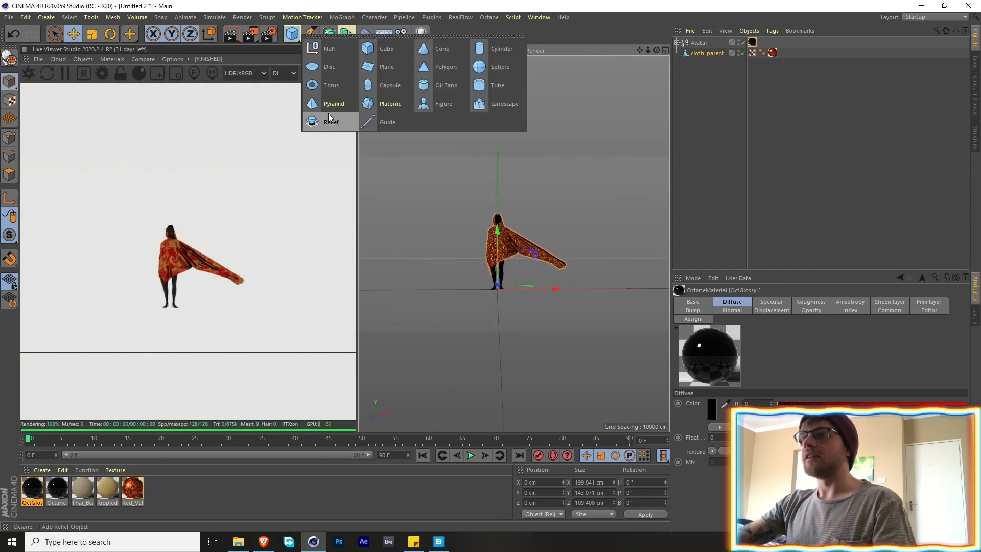
Add a Landscape primitive under the figure and select it for adjustment.
left_click(504, 103)
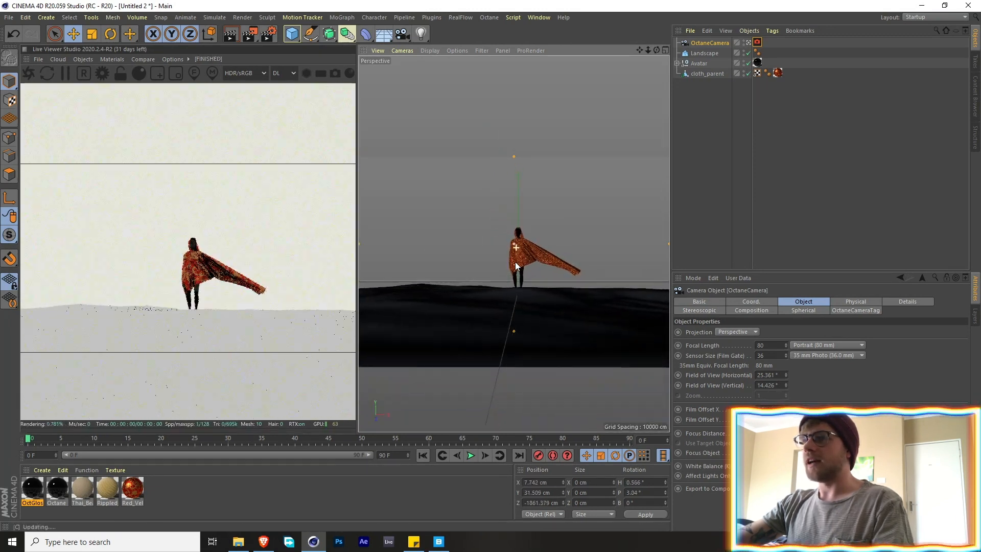
left_click(704, 52)
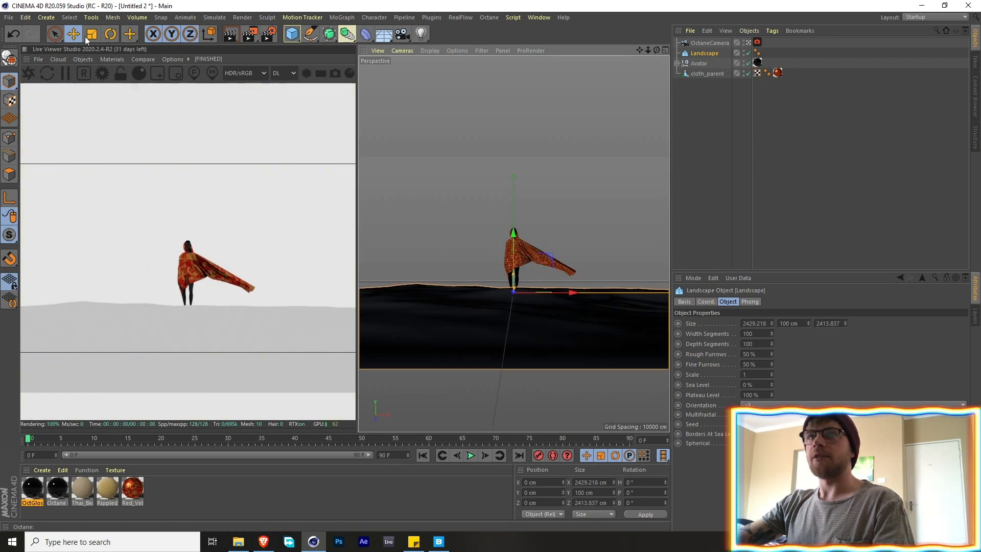
mouse_move(541, 101)
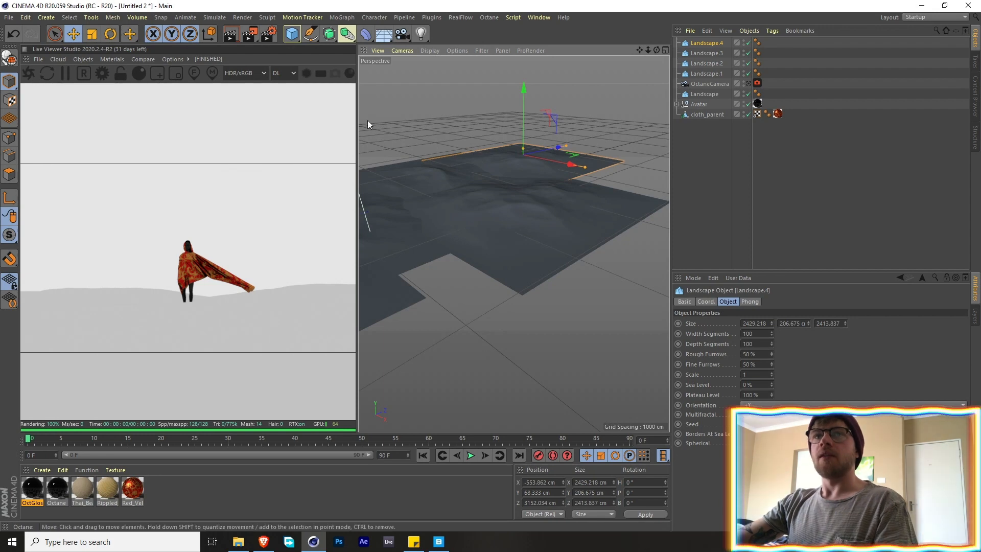
Add an Octane daylight sky from the Live Viewer menu.
left_click(81, 58)
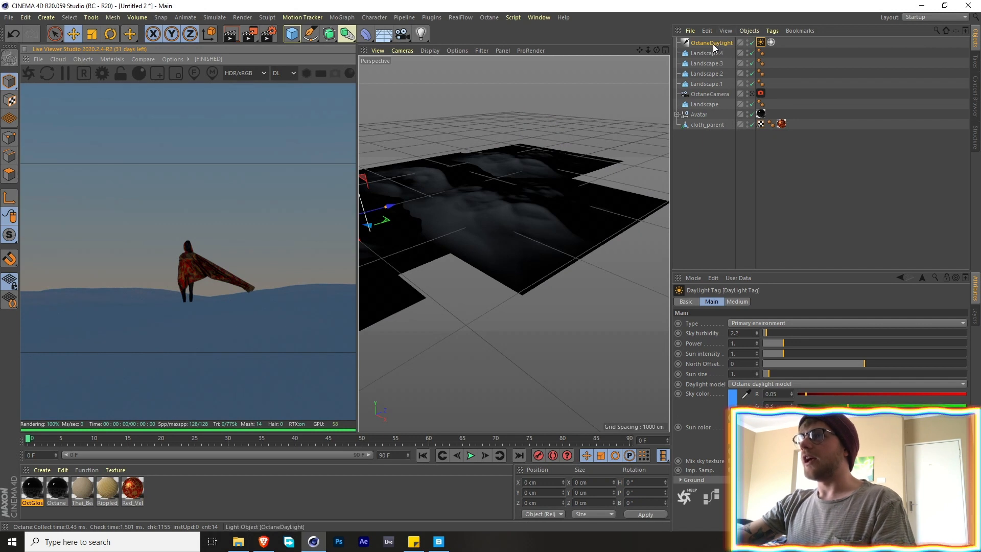
mouse_move(858, 368)
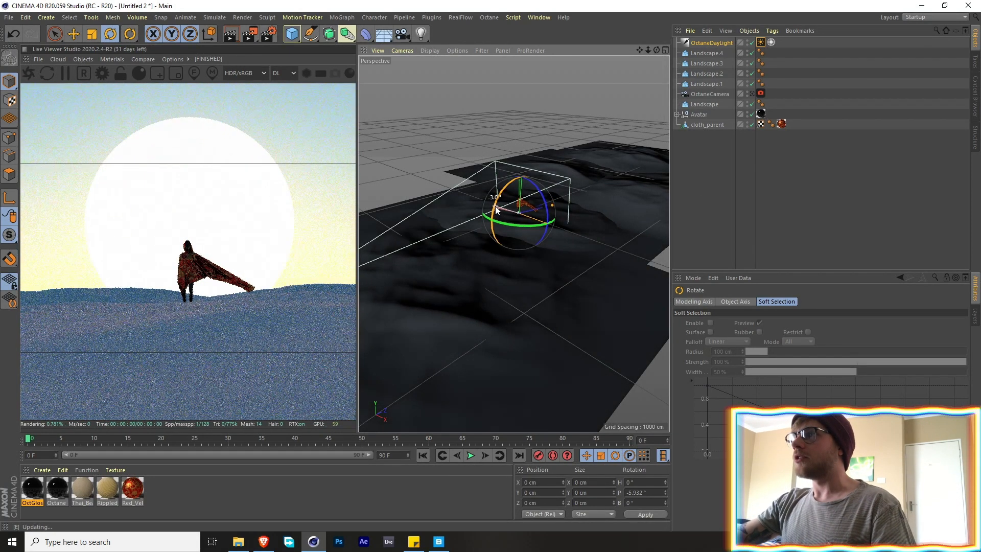
Check the daylight's rotation angle in the Coord tab.
left_click(711, 42)
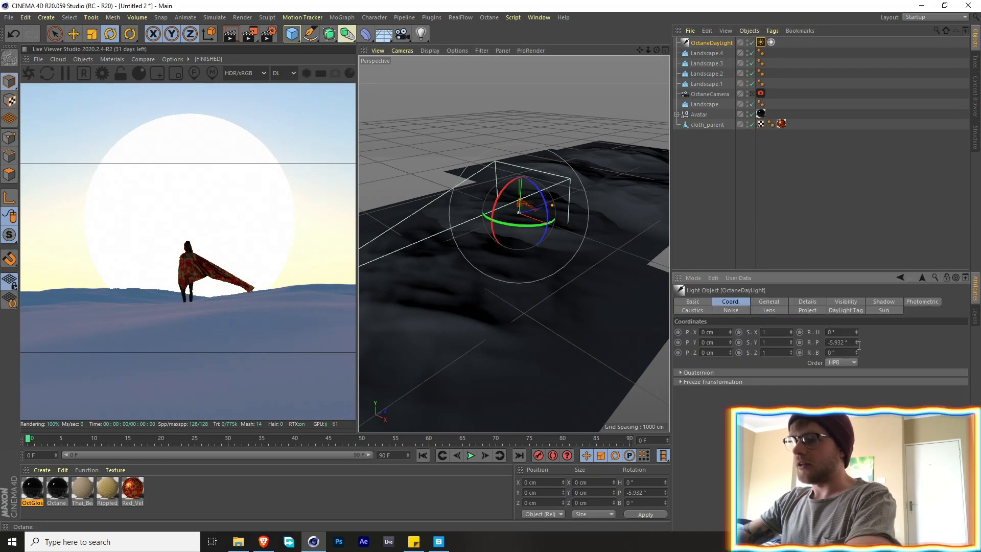
mouse_move(858, 337)
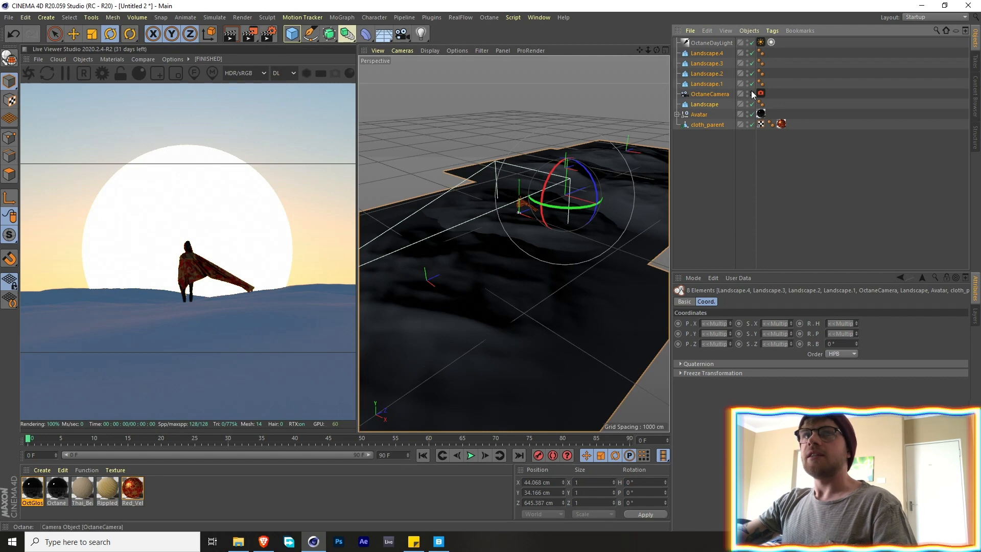
Enable Camera under the Live Viewer's Options > Update settings.
left_click(172, 59)
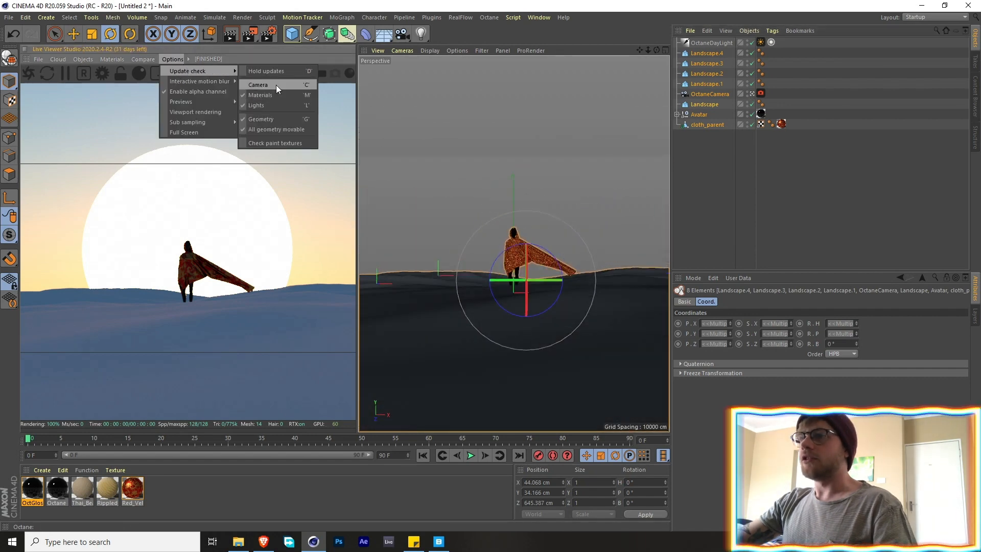
left_click(258, 85)
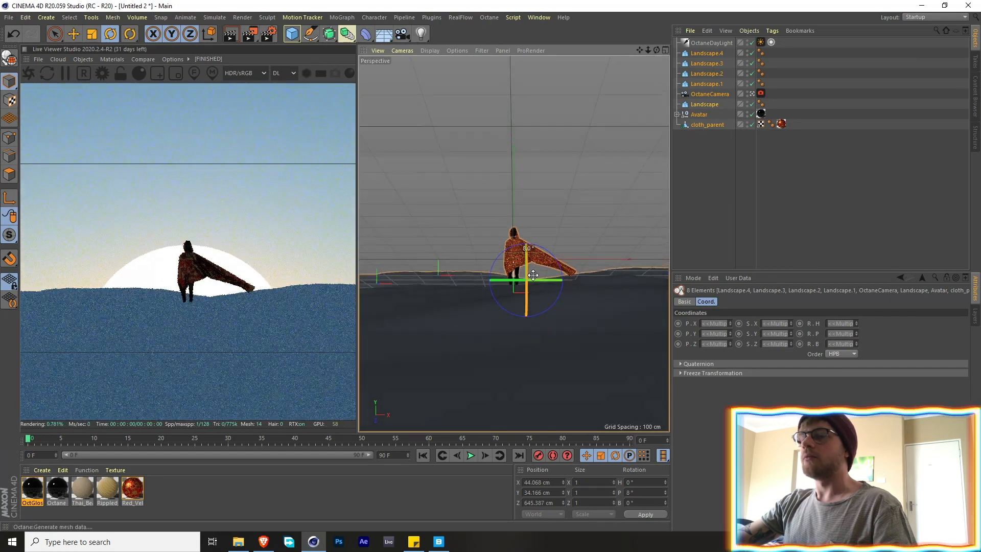
left_click(711, 43)
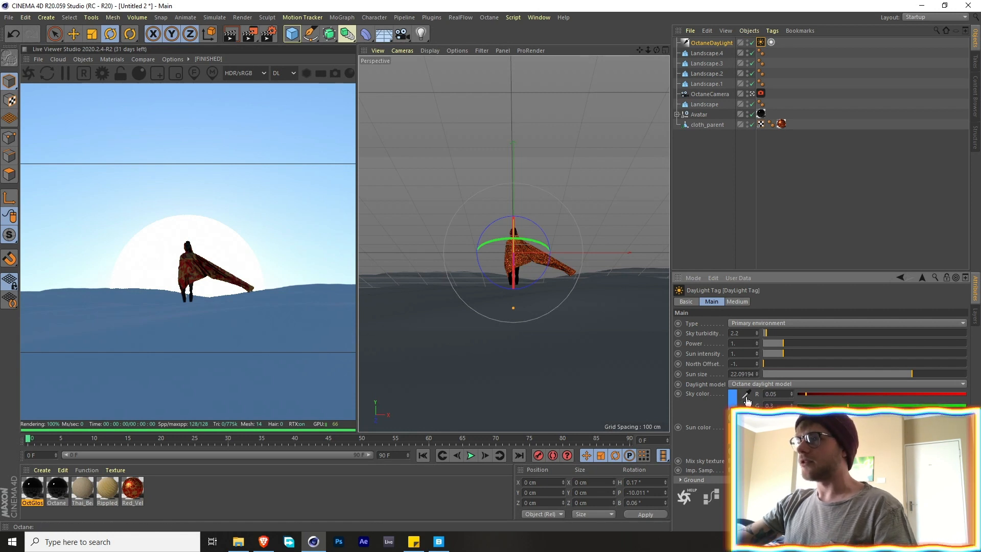
Set a pale sky colour, turbidity about 3.47 and power about 0.55.
left_click(744, 393)
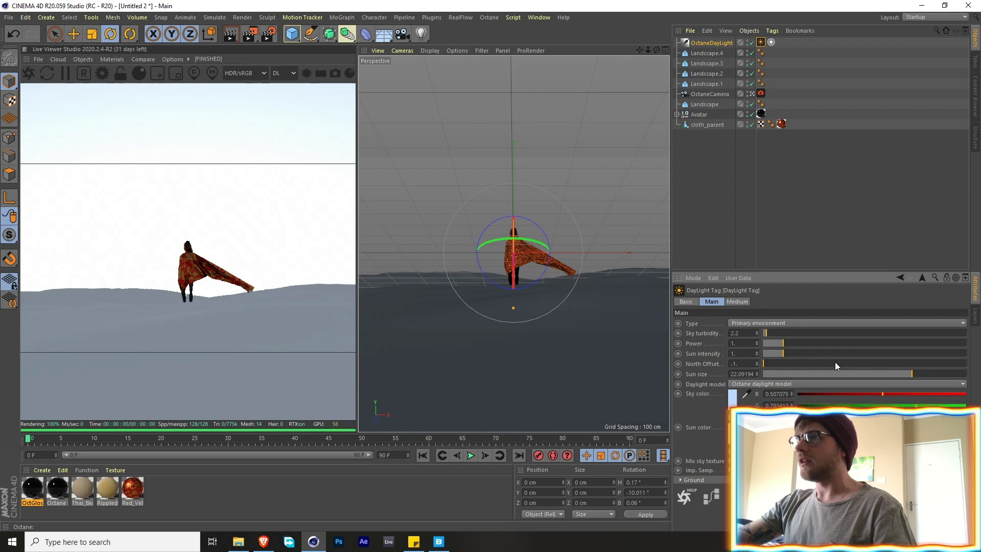
mouse_move(811, 220)
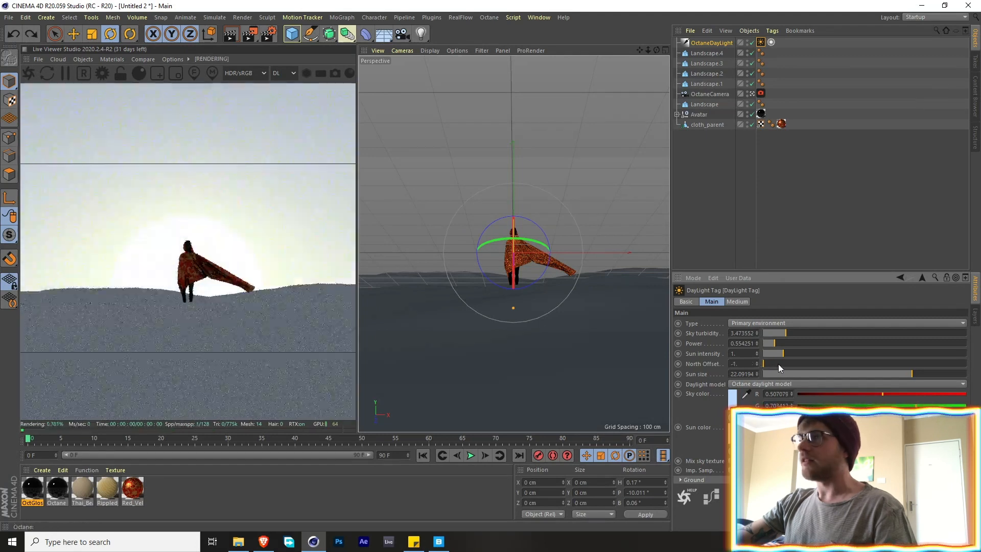
left_click(761, 94)
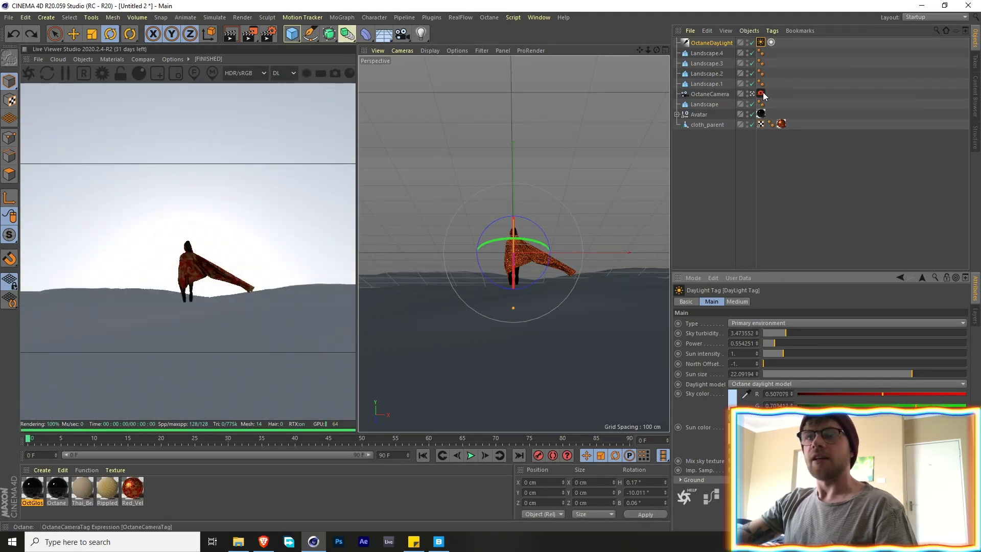
mouse_move(761, 94)
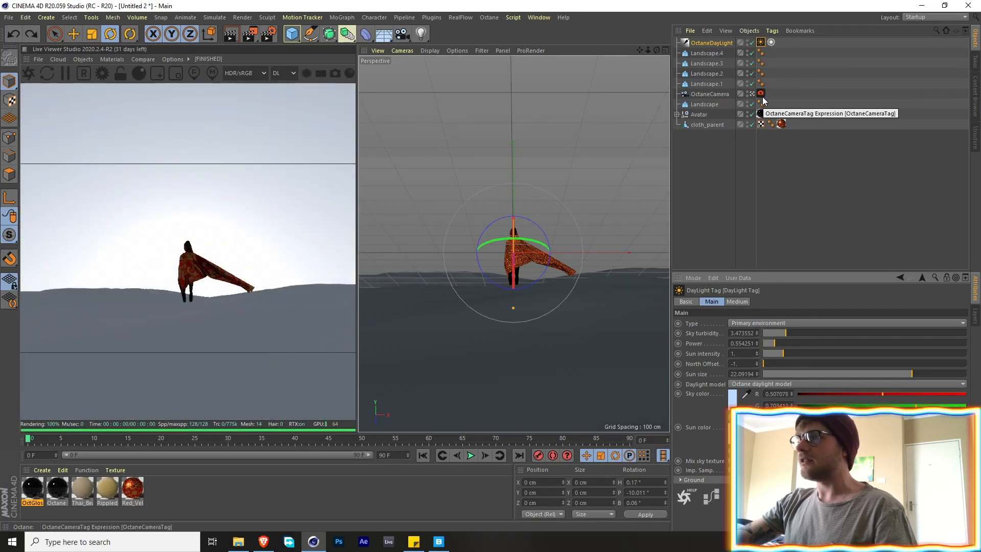
Enable camera post-processing bloom and the Camera Imager, and choose a LUT preset.
left_click(761, 94)
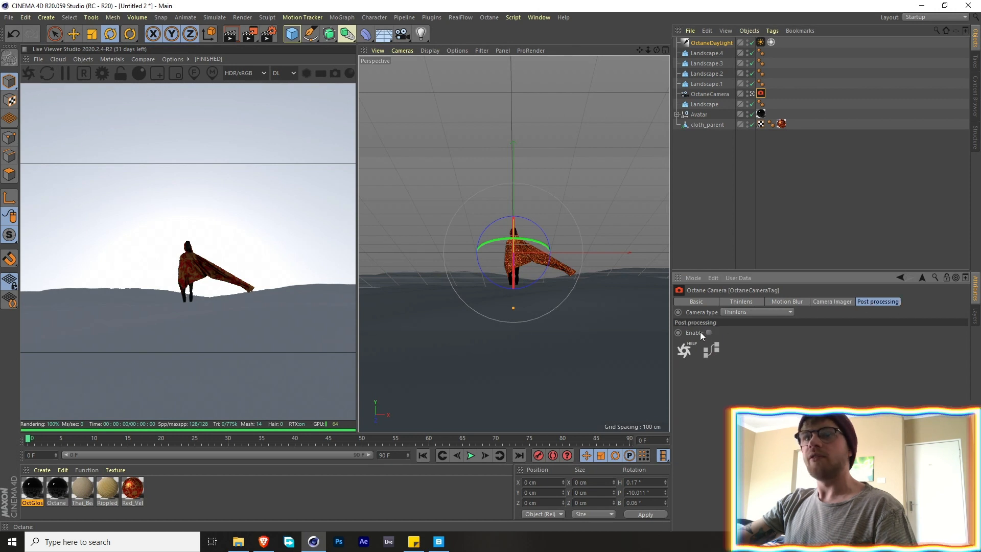
left_click(709, 332)
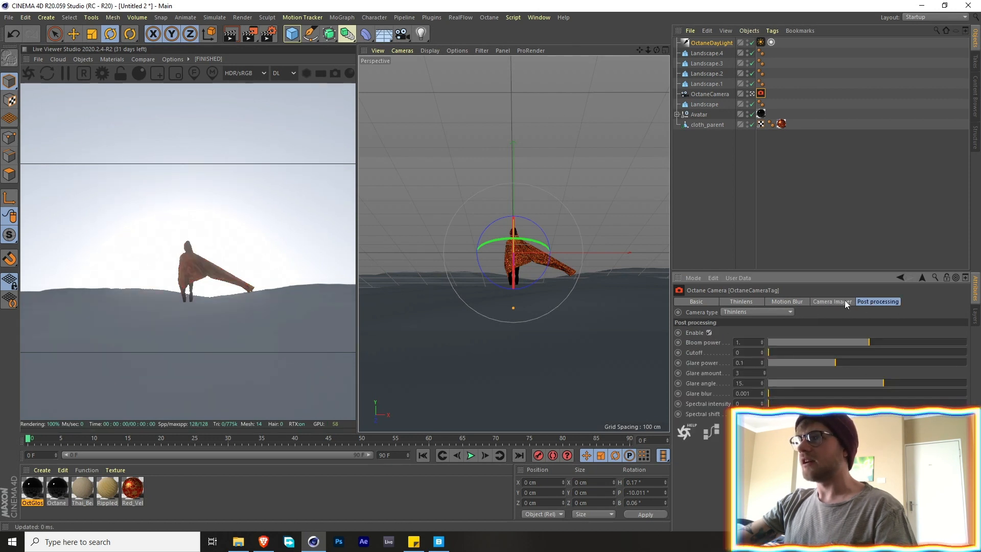
left_click(832, 301)
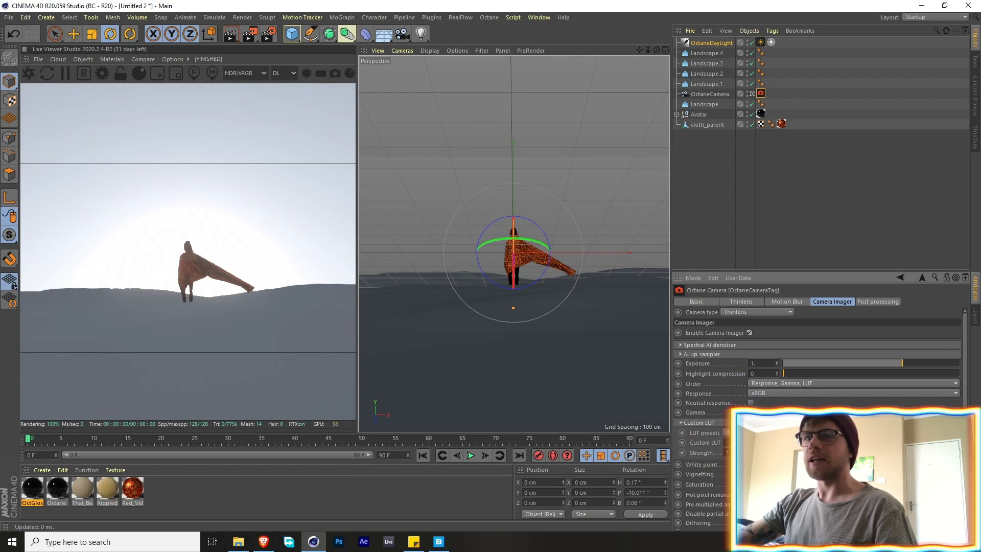
left_click(700, 432)
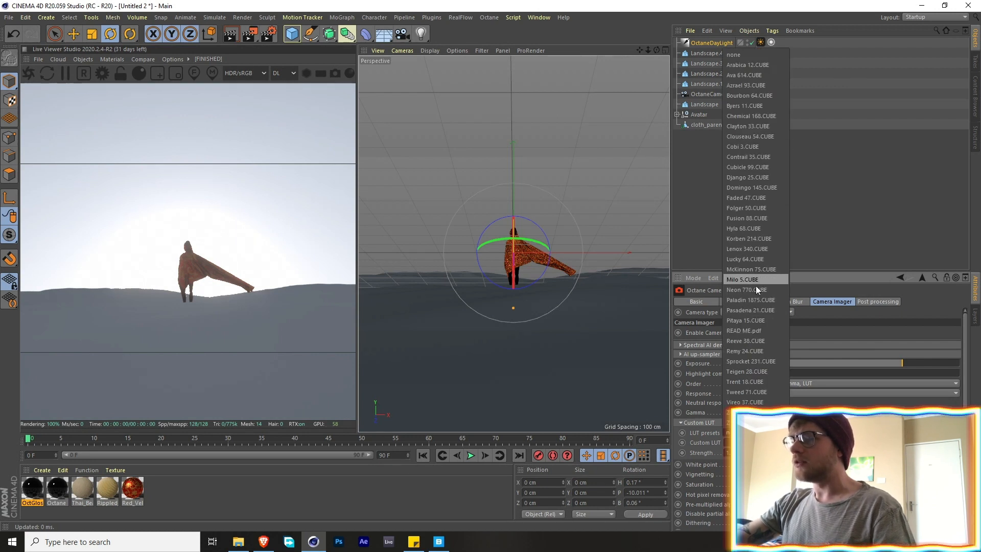
mouse_move(751, 310)
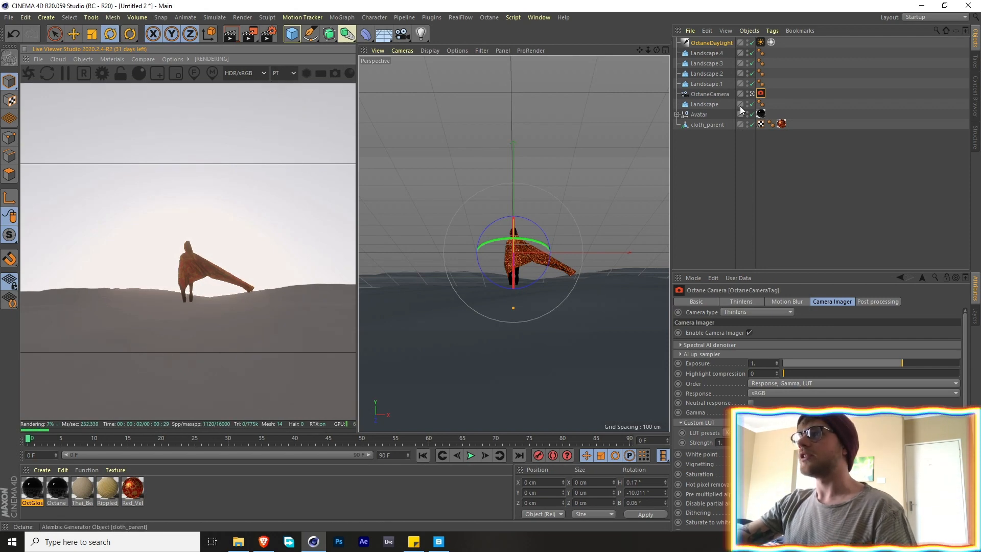
mouse_move(760, 42)
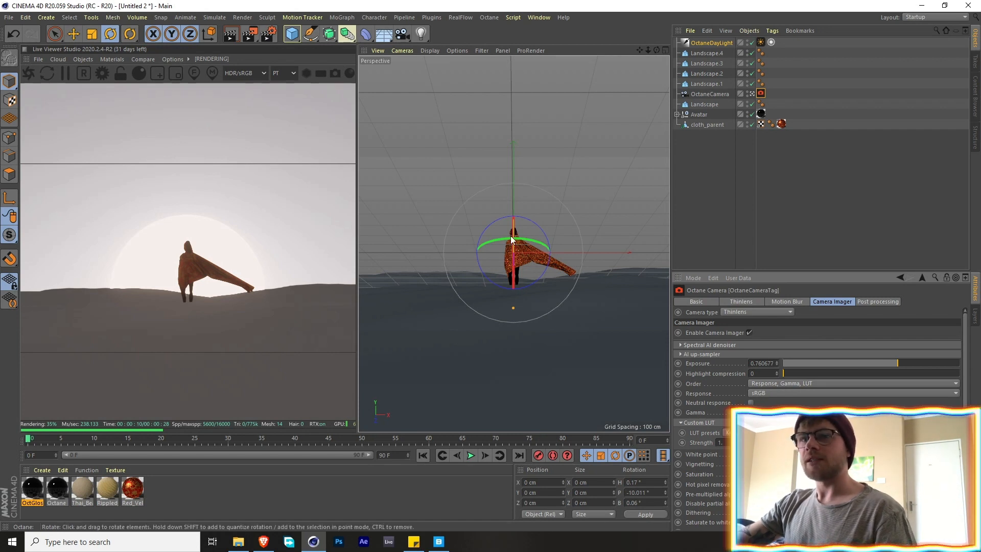
mouse_move(231, 415)
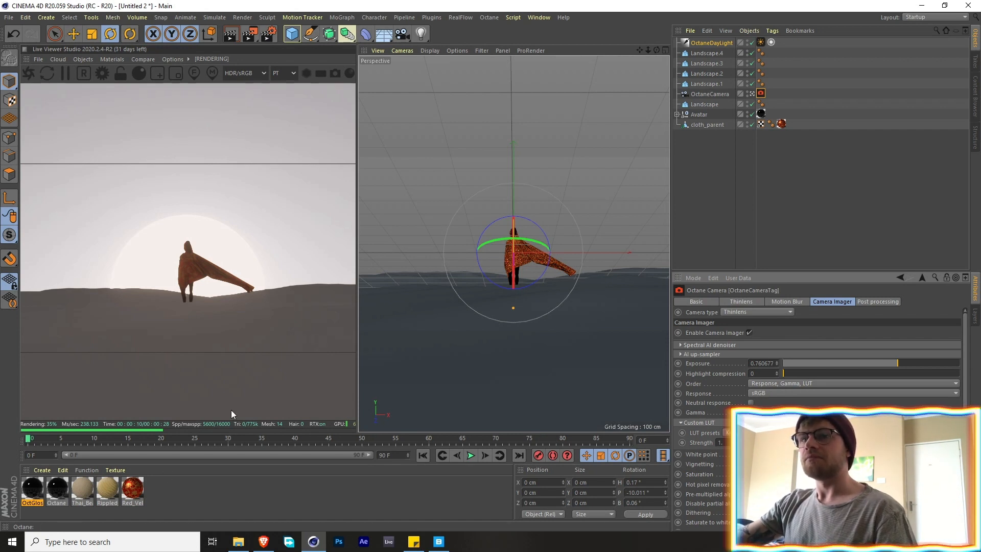
mouse_move(239, 338)
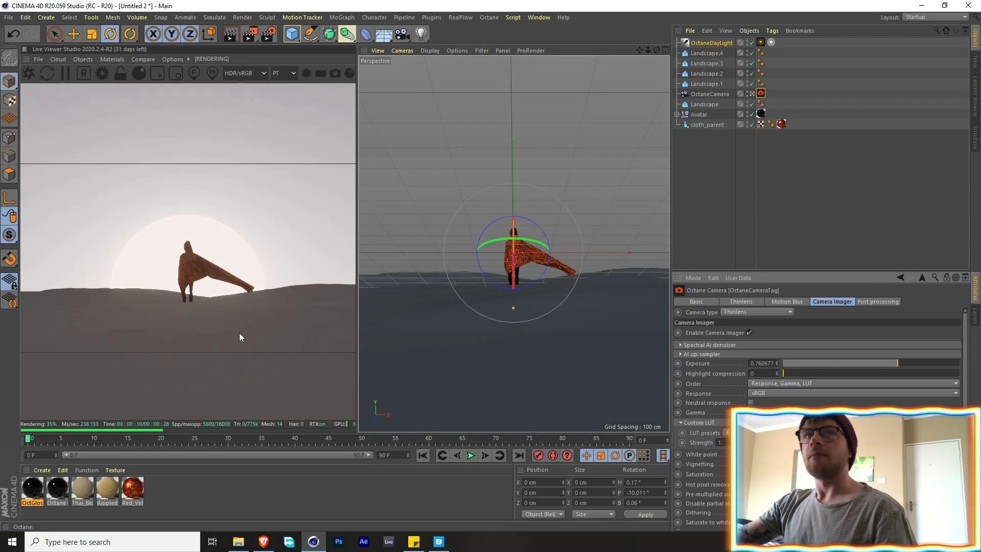
Add an Octane area light above the figure and apply Rippled_Sand to the landscapes.
left_click(82, 58)
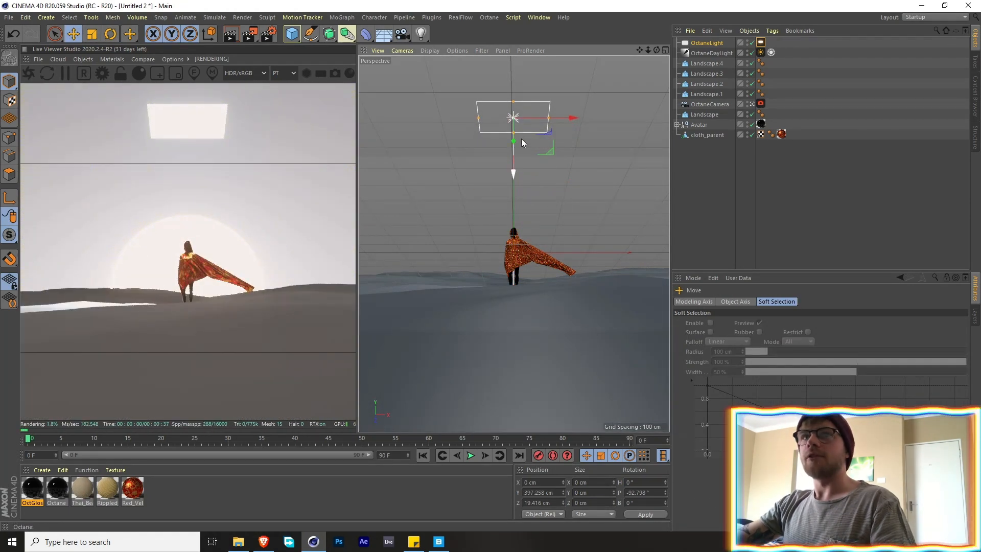
left_click(173, 59)
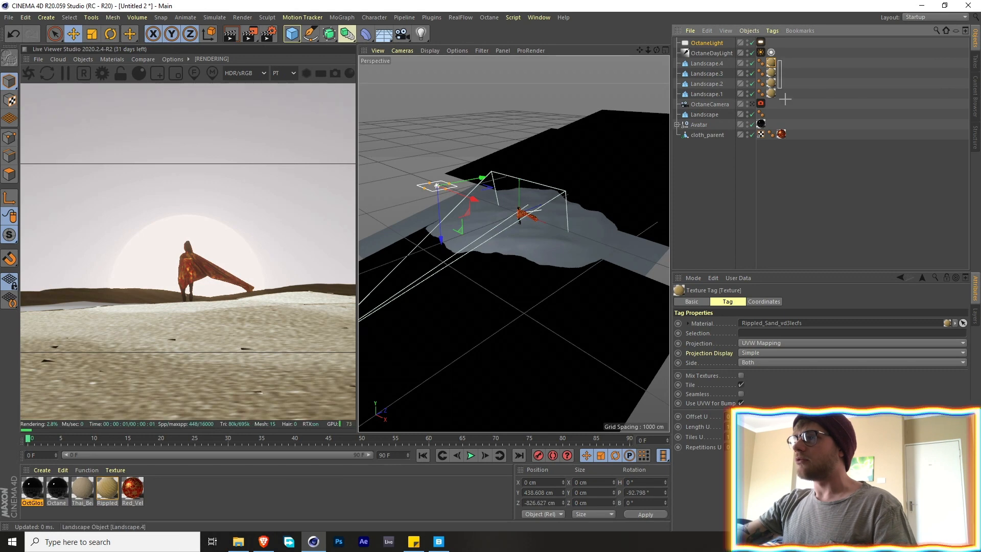
Set the four landscape sand tags to Cubic projection and apply Rippled_Sand to Landscape.
left_click(851, 353)
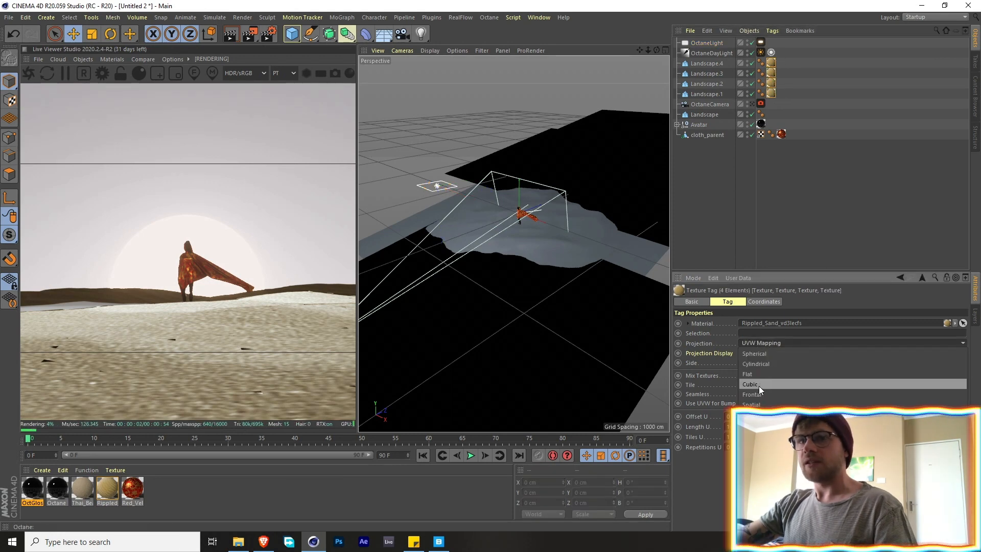
left_click(750, 384)
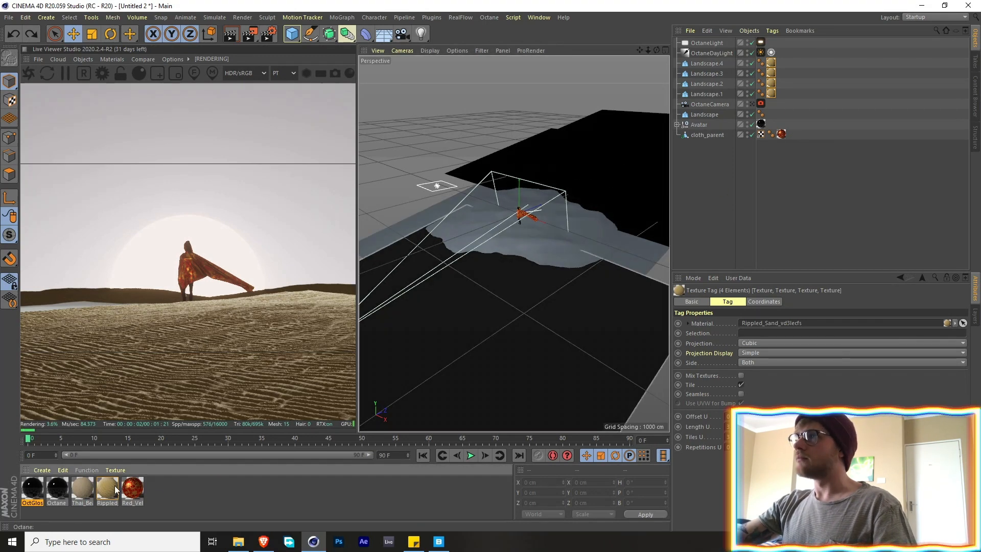
left_click(761, 123)
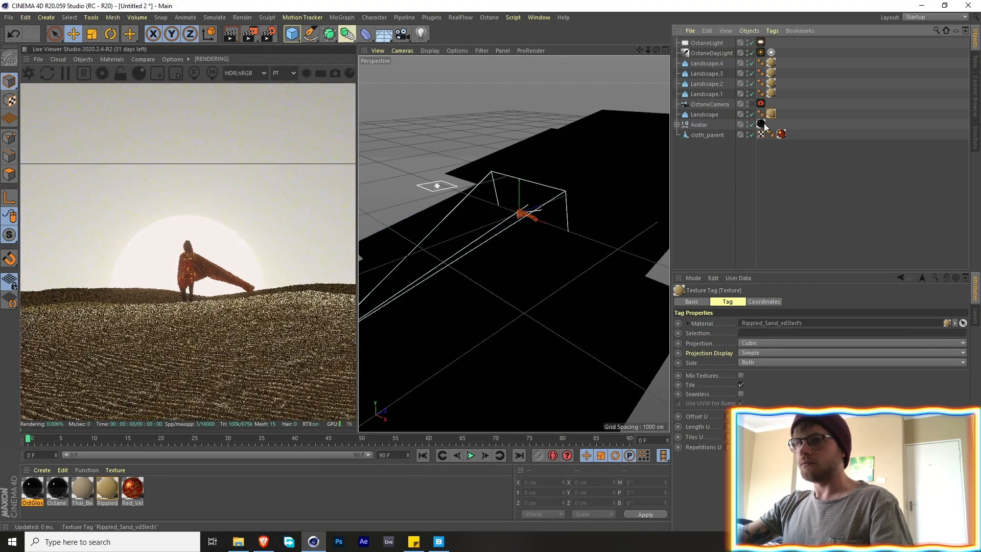
left_click(708, 95)
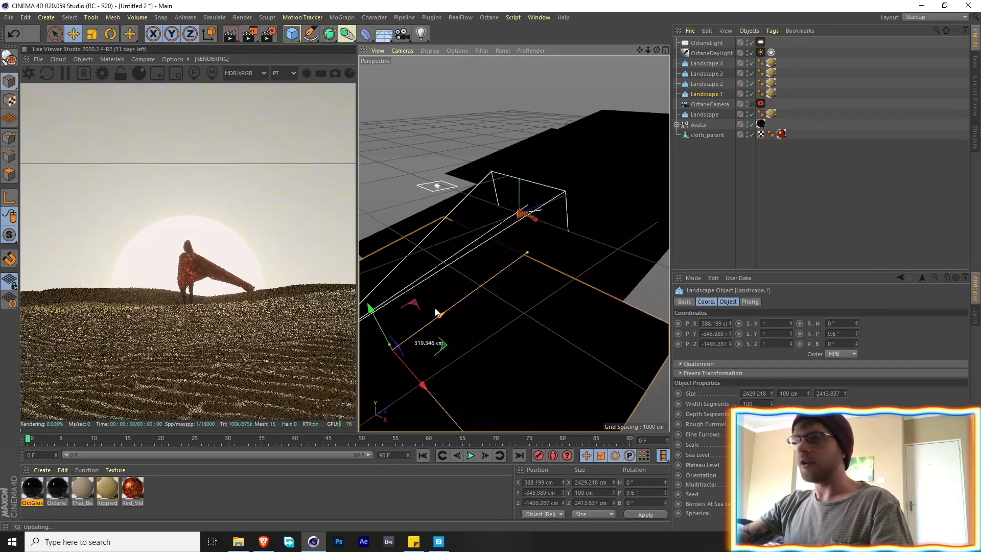
Select the OctaneCamera, look through it, and show its Octane camera tag settings.
left_click(710, 104)
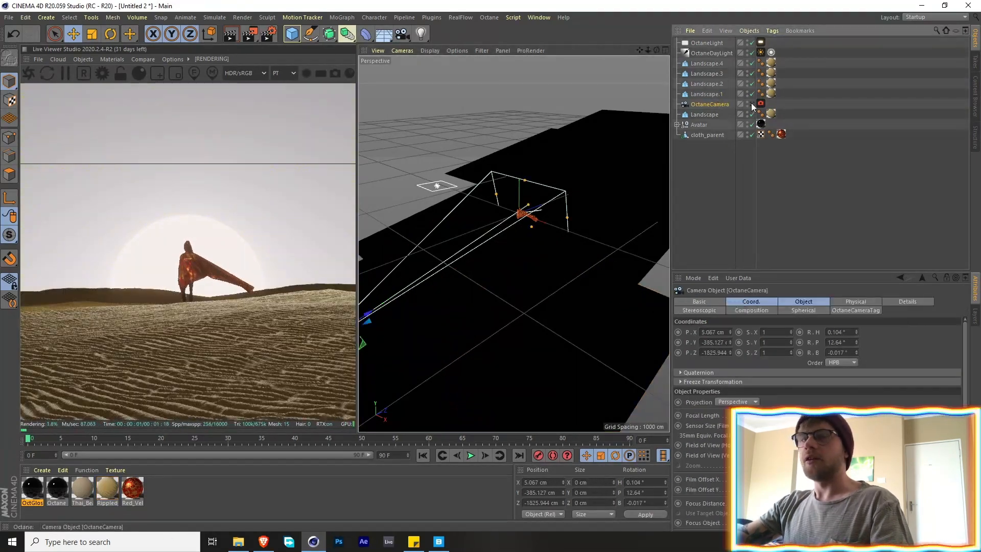
left_click(173, 58)
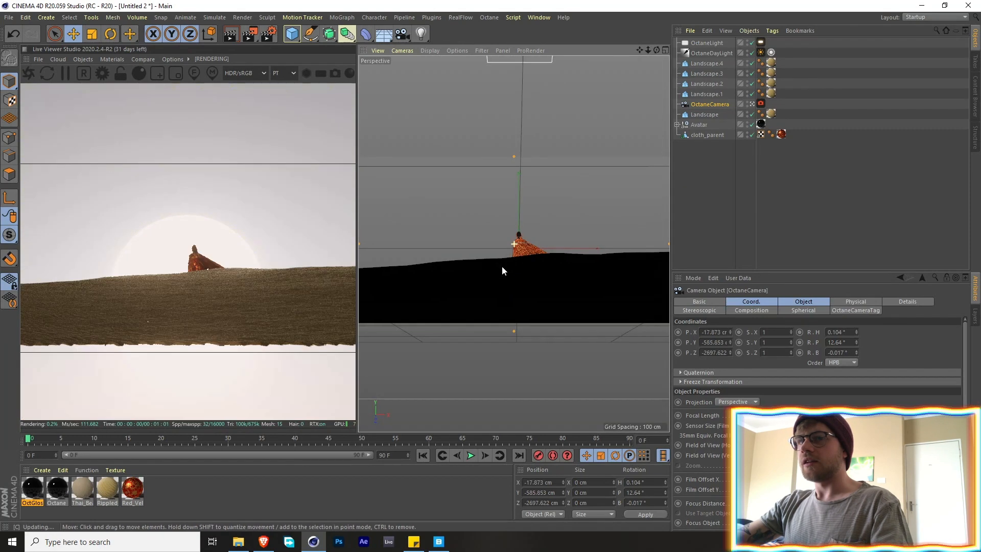
left_click(708, 94)
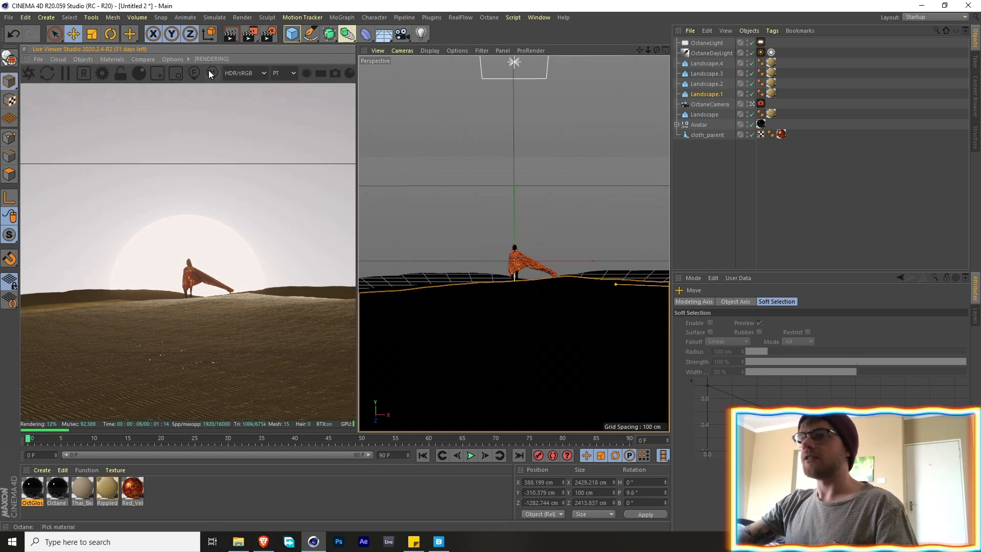
left_click(707, 135)
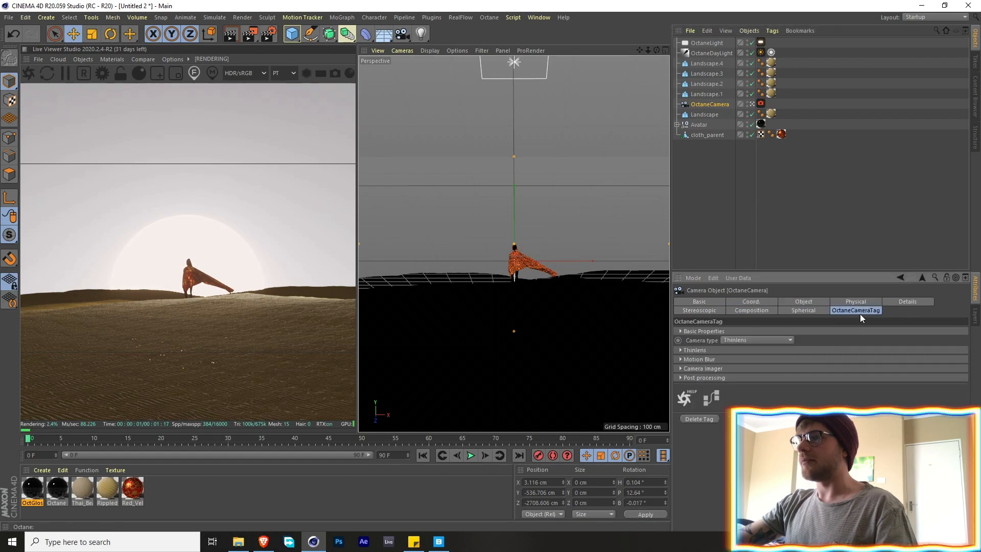
Enable Thinlens depth of field with a 3.22 cm aperture, then exit the camera view.
left_click(683, 349)
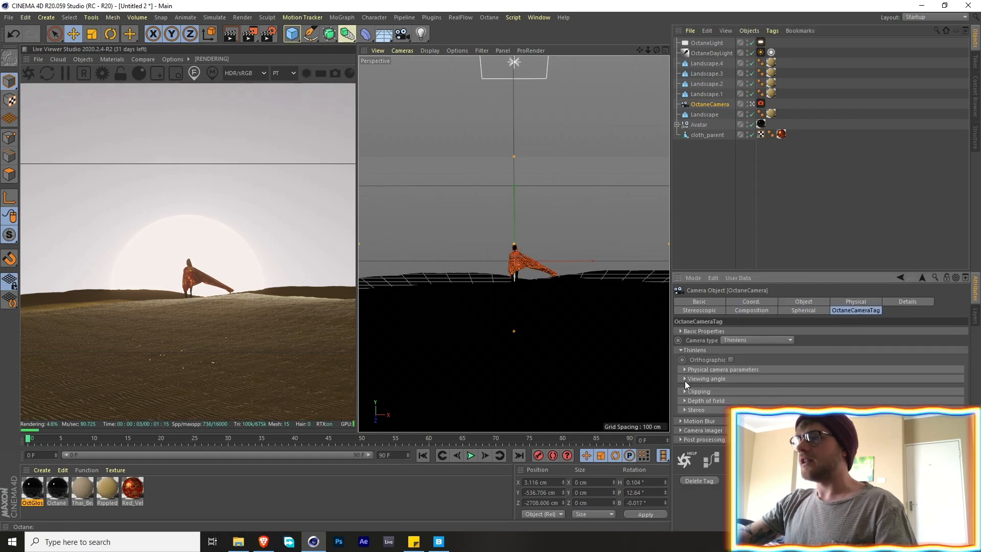
left_click(706, 401)
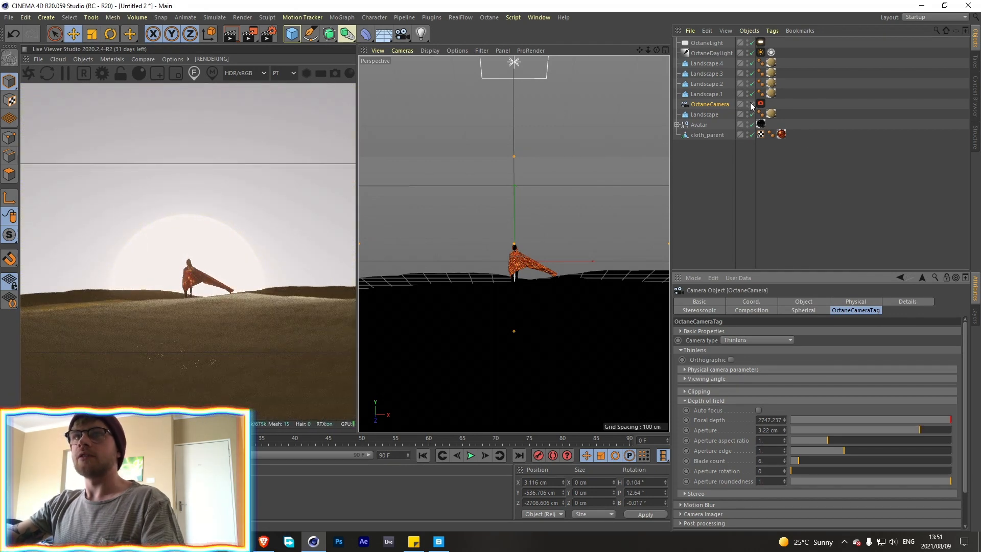
left_click(173, 58)
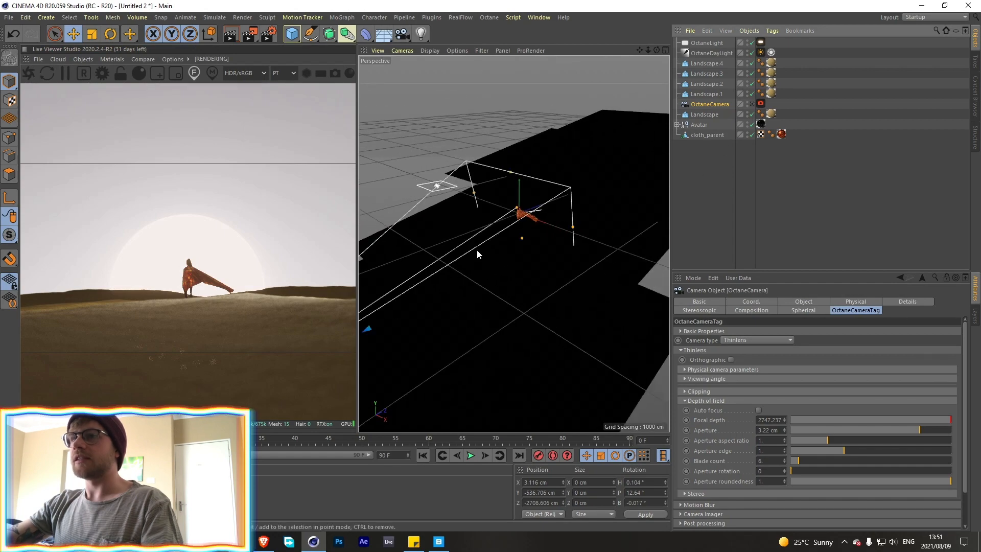
Add Landscape.5 to the dune terrain and another Octane area light to the scene.
left_click(708, 94)
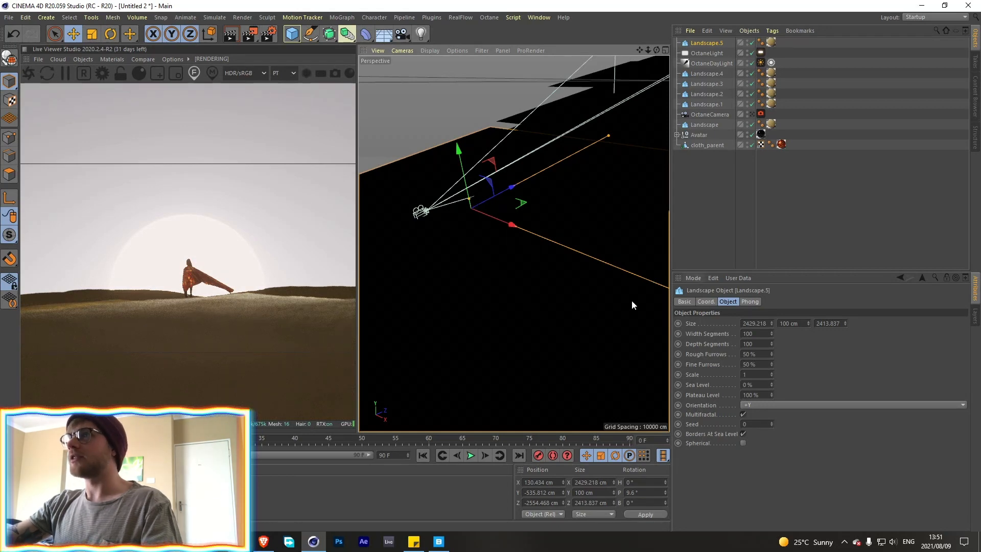
left_click(708, 52)
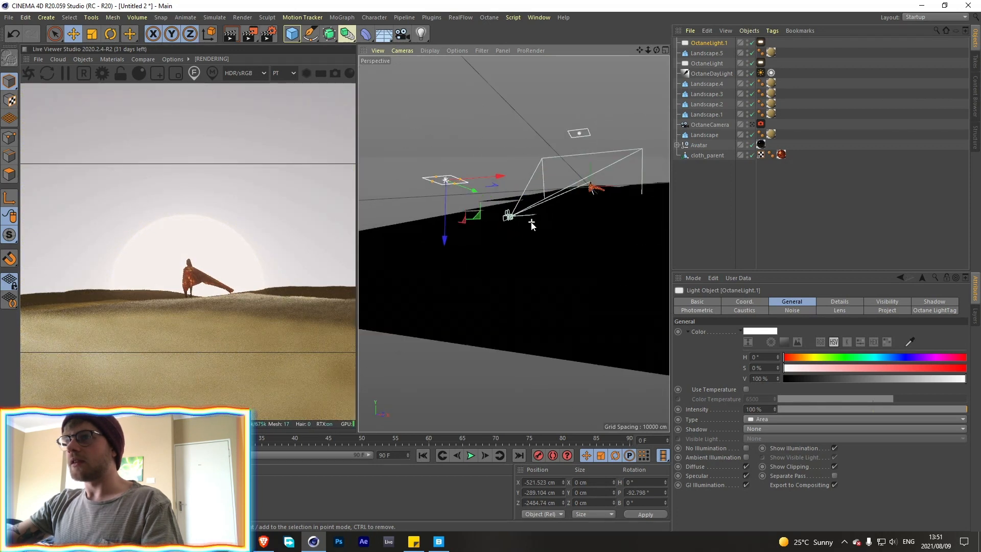
Make Landscape.5 158.866 cm high in front of the camera, and add another area light.
left_click(708, 53)
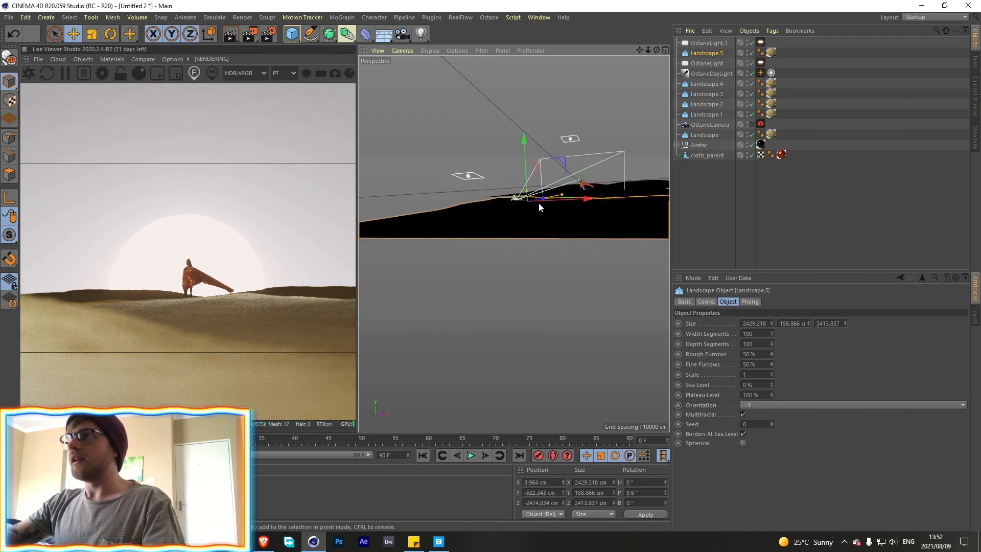
left_click(82, 58)
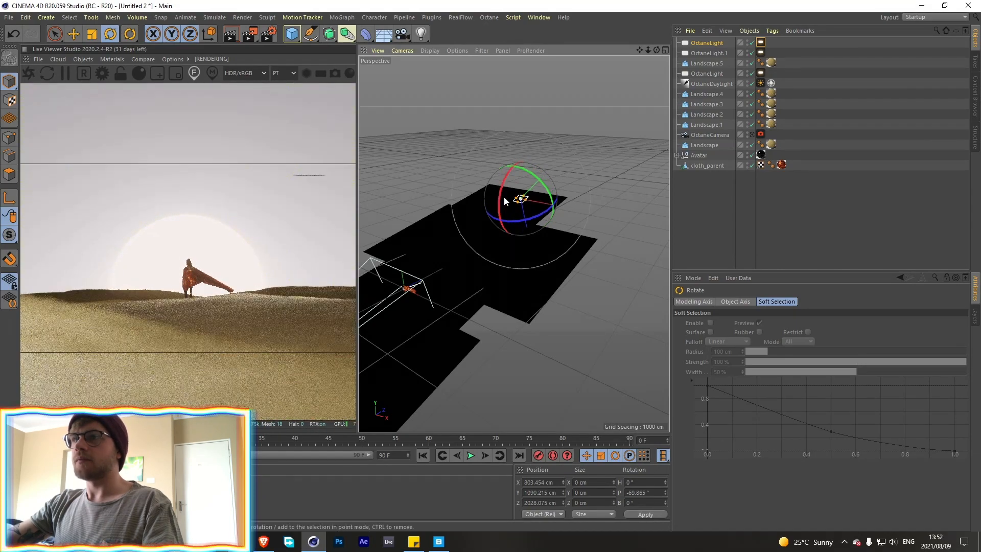
Tilt the new Octane area light toward the dunes, with copies OctaneLight.2 and OctaneLight.3.
left_click(73, 34)
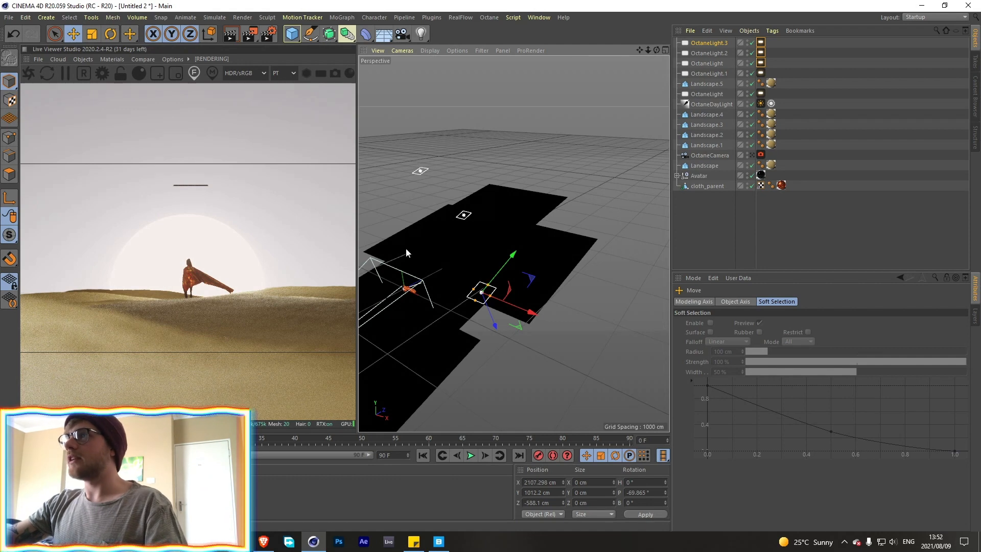
Set Opacity to 0 on all five Octane light tags and play the animation.
left_click(708, 94)
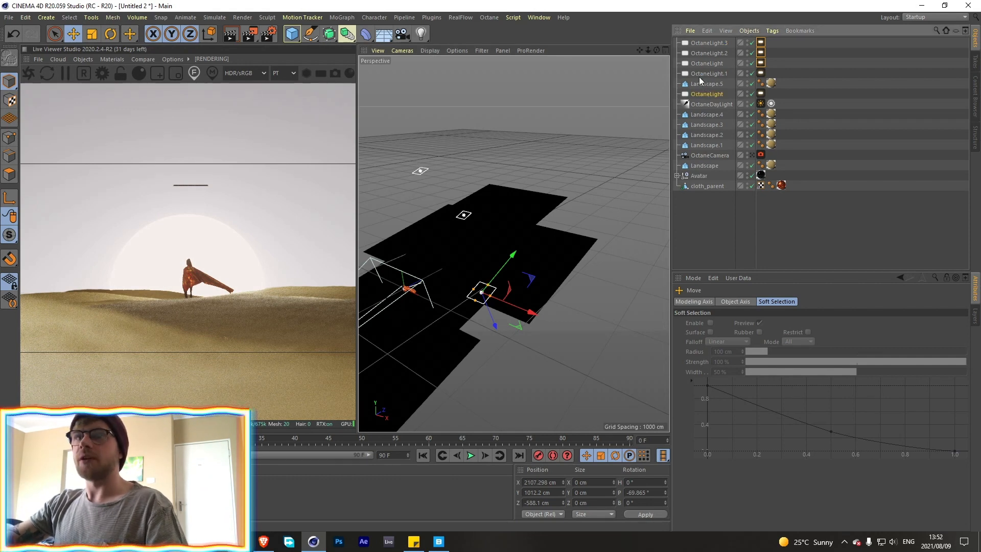
left_click(707, 83)
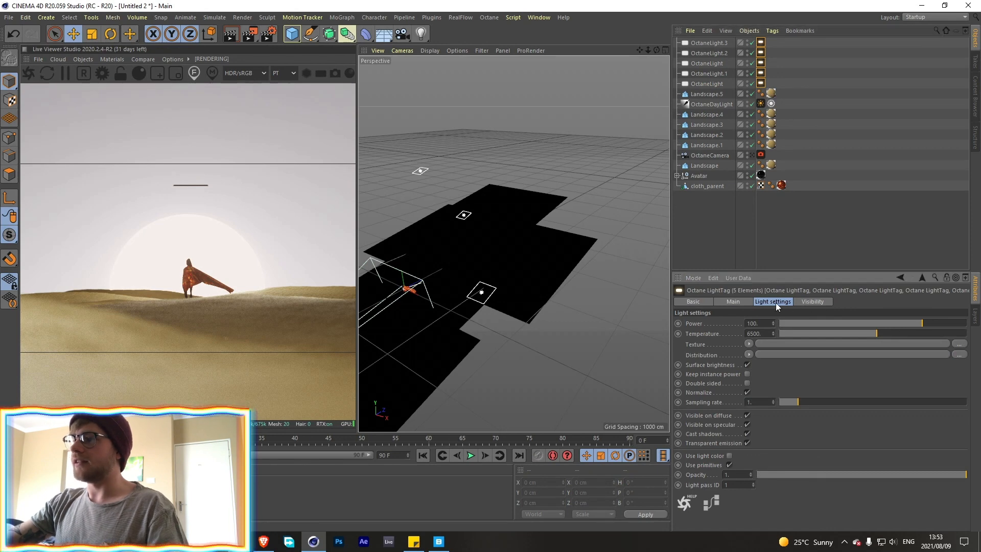
triple_click(730, 474)
type("0")
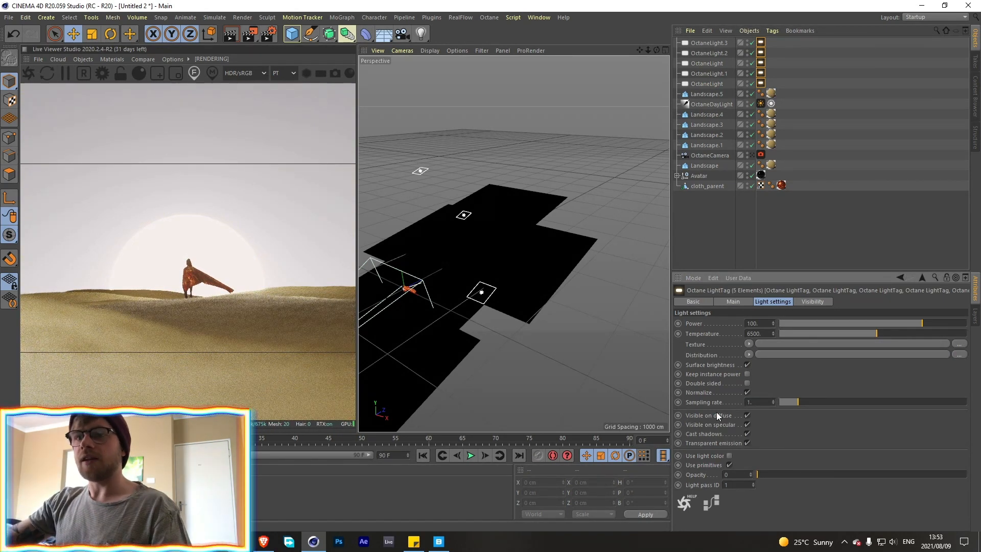
left_click(470, 455)
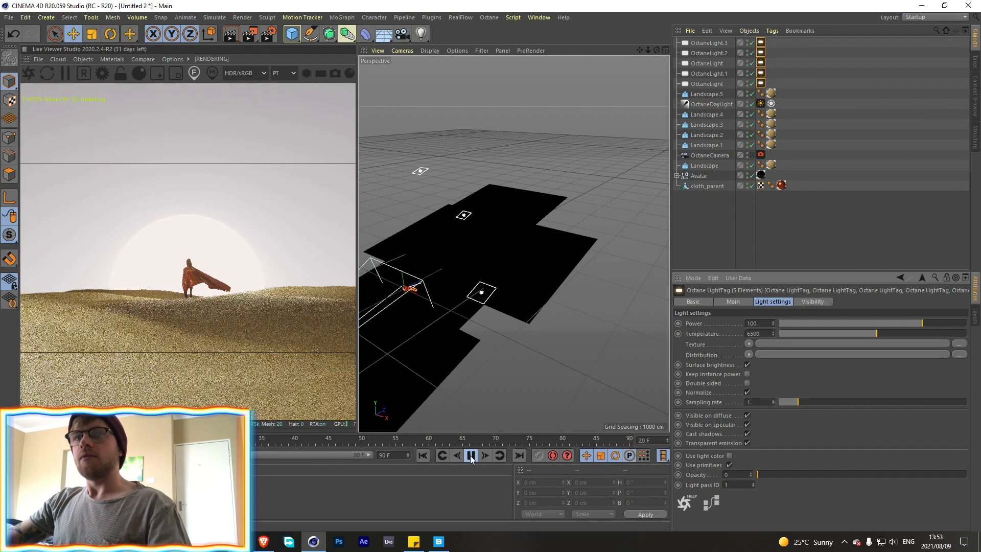
Stop the cloth animation at frame 26 and bring up the Octane Settings window.
left_click(470, 456)
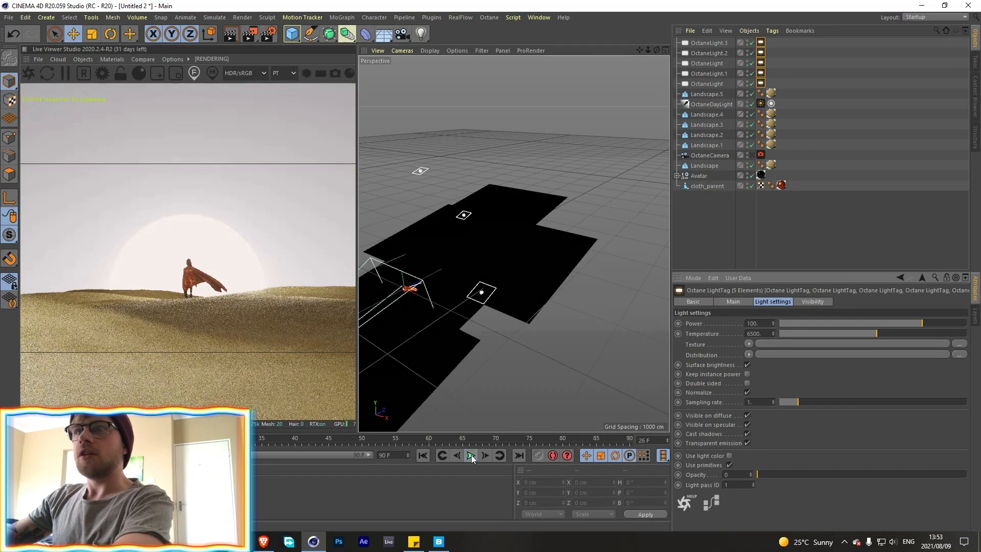
left_click(470, 455)
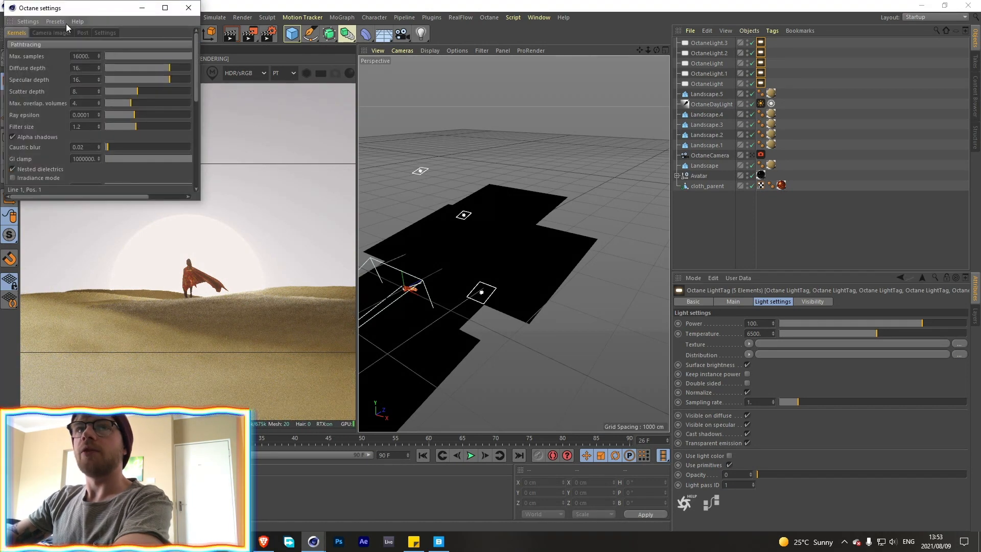
left_click_drag(37, 8, 419, 75)
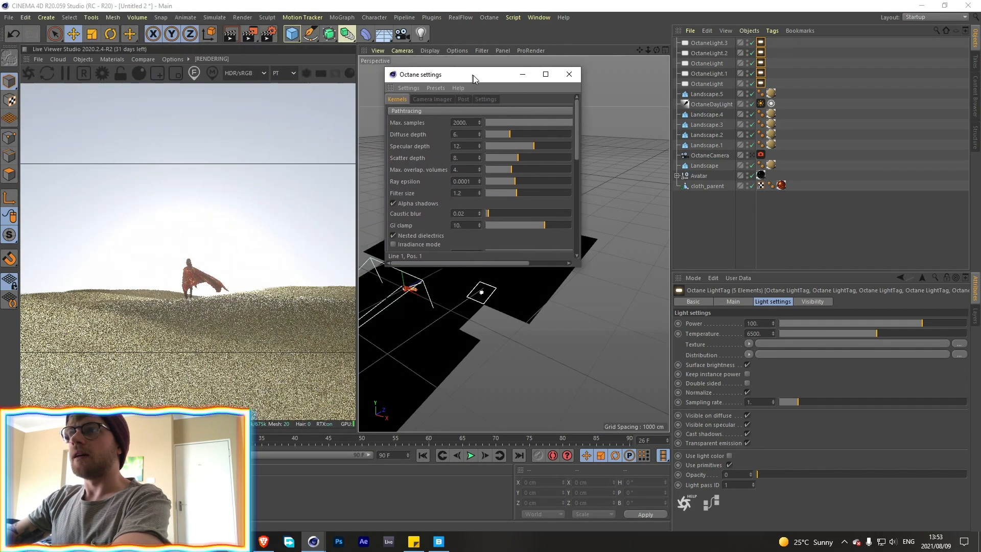
Try the Direct lighting kernel, close the settings, and return the Live Viewer to PT.
left_click(568, 74)
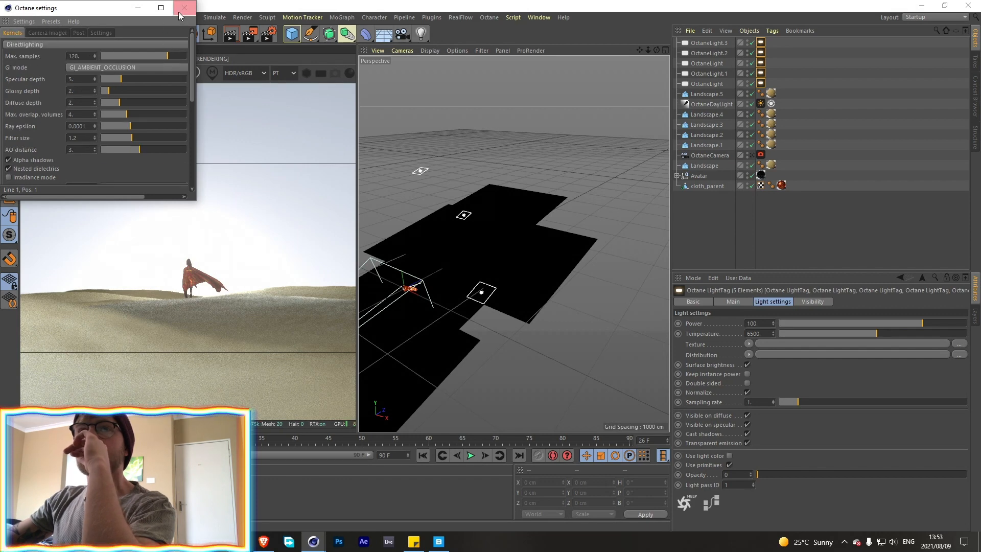
left_click(184, 8)
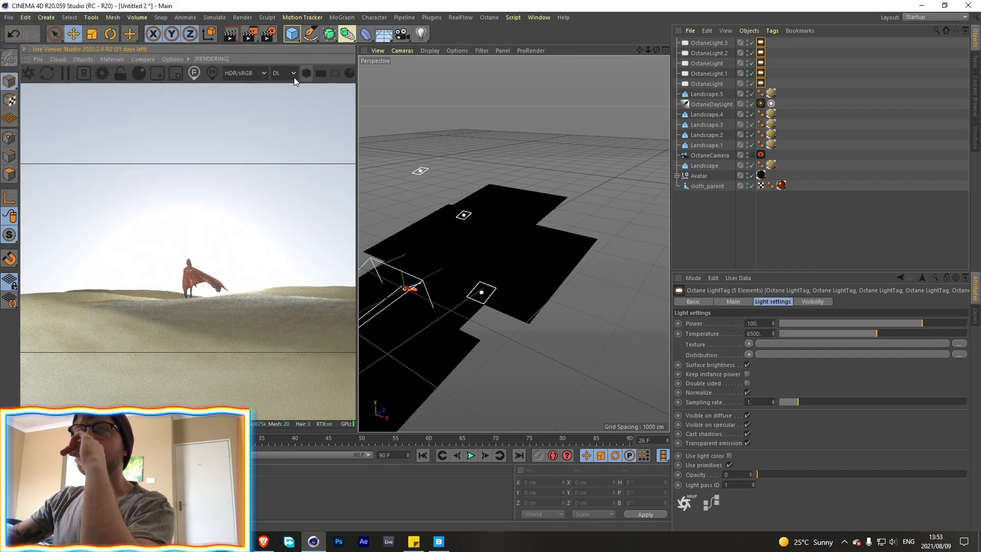
left_click(282, 73)
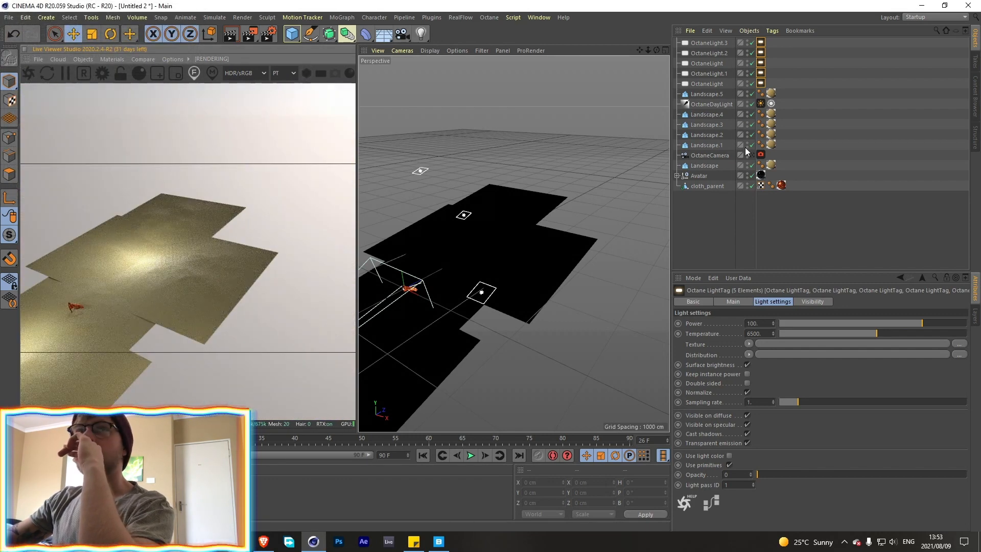
left_click(172, 59)
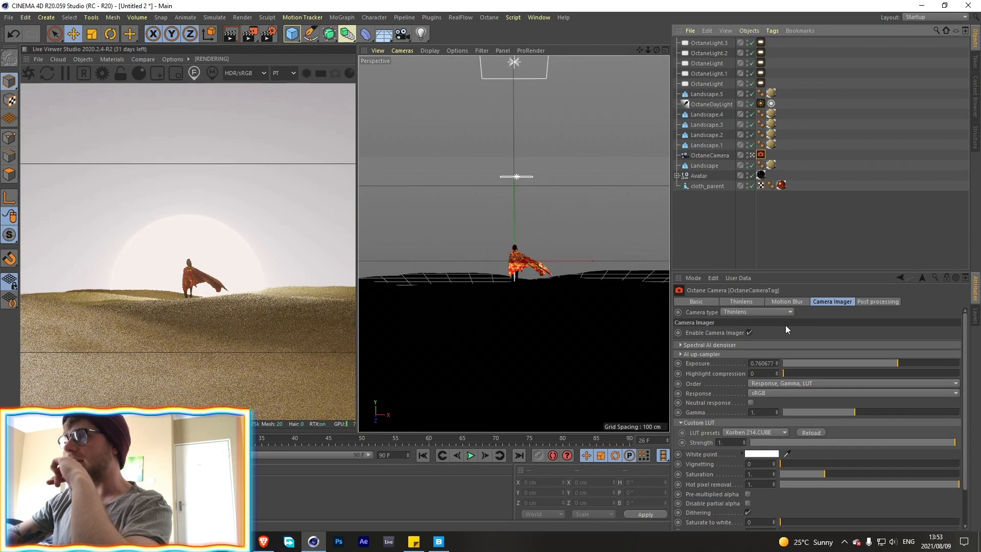
Enable post processing on the Octane camera tag with bloom power 1.619.
left_click(878, 301)
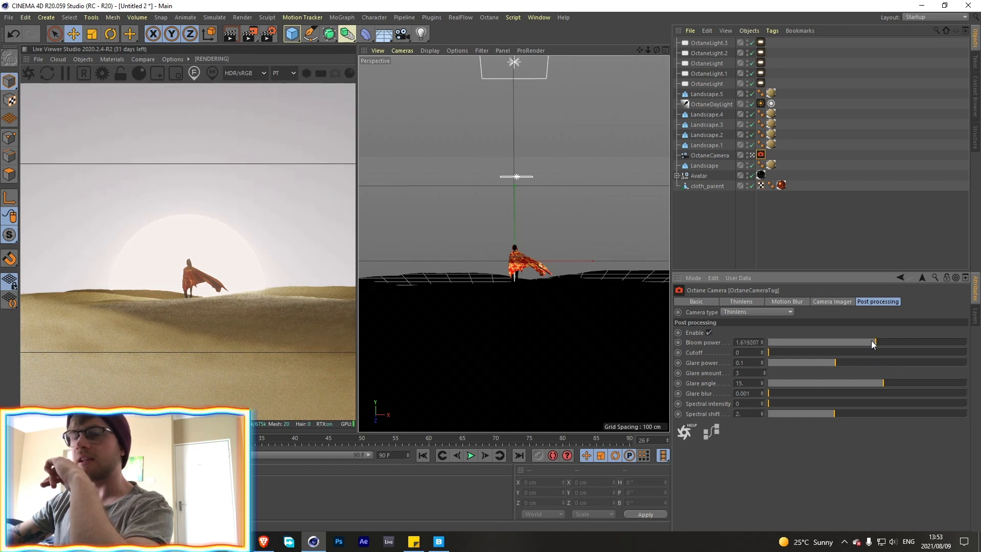
left_click(831, 301)
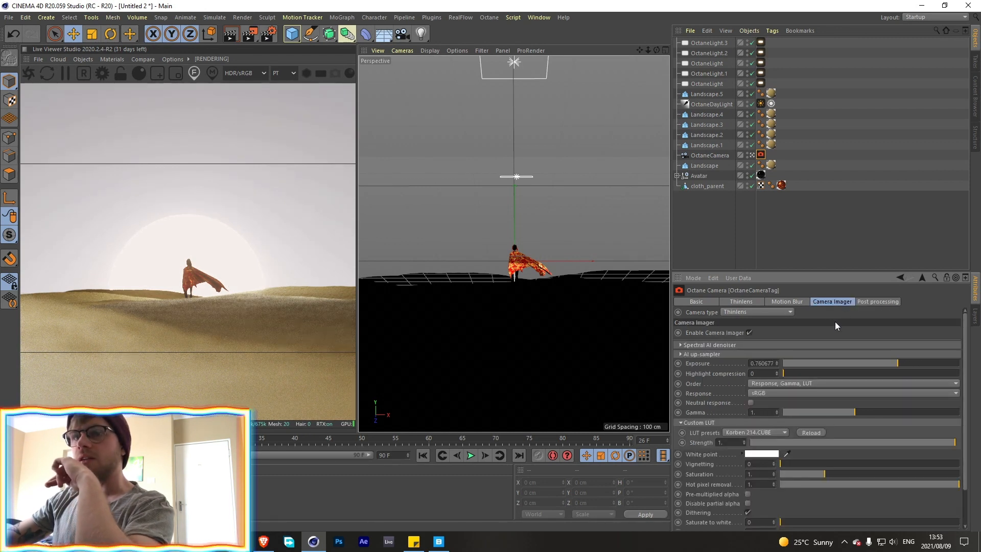